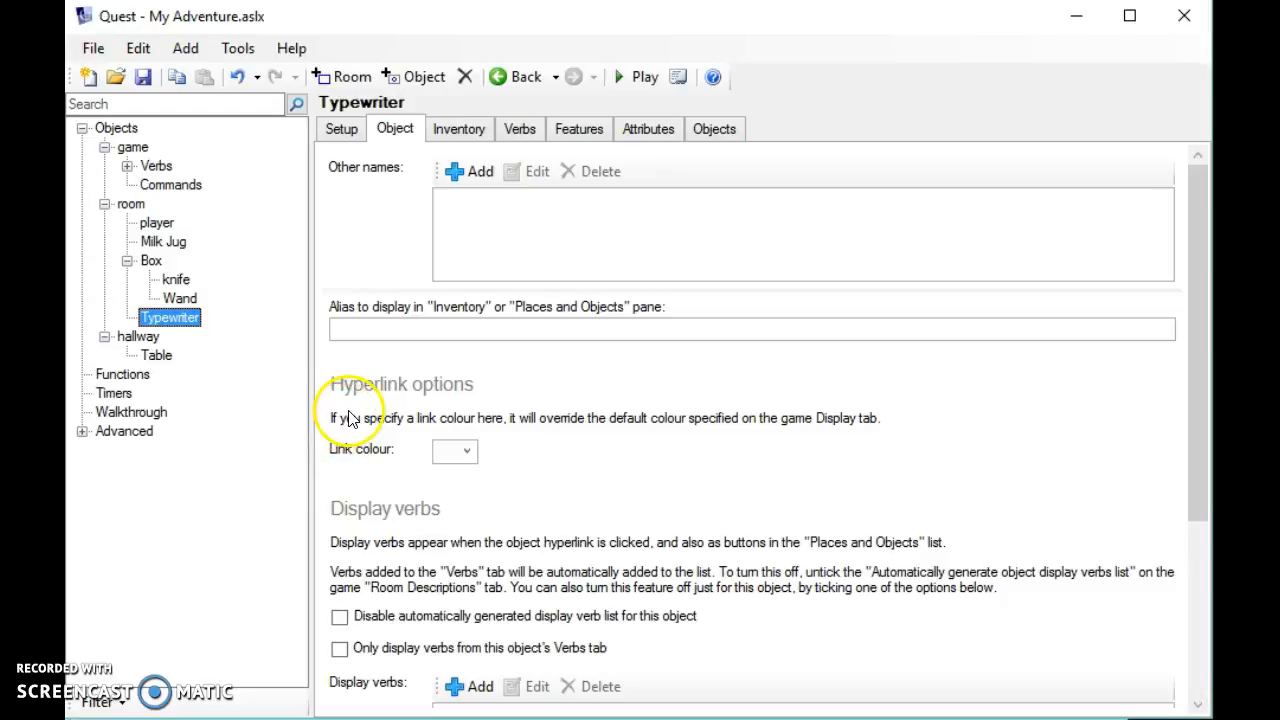
mouse_move(310, 411)
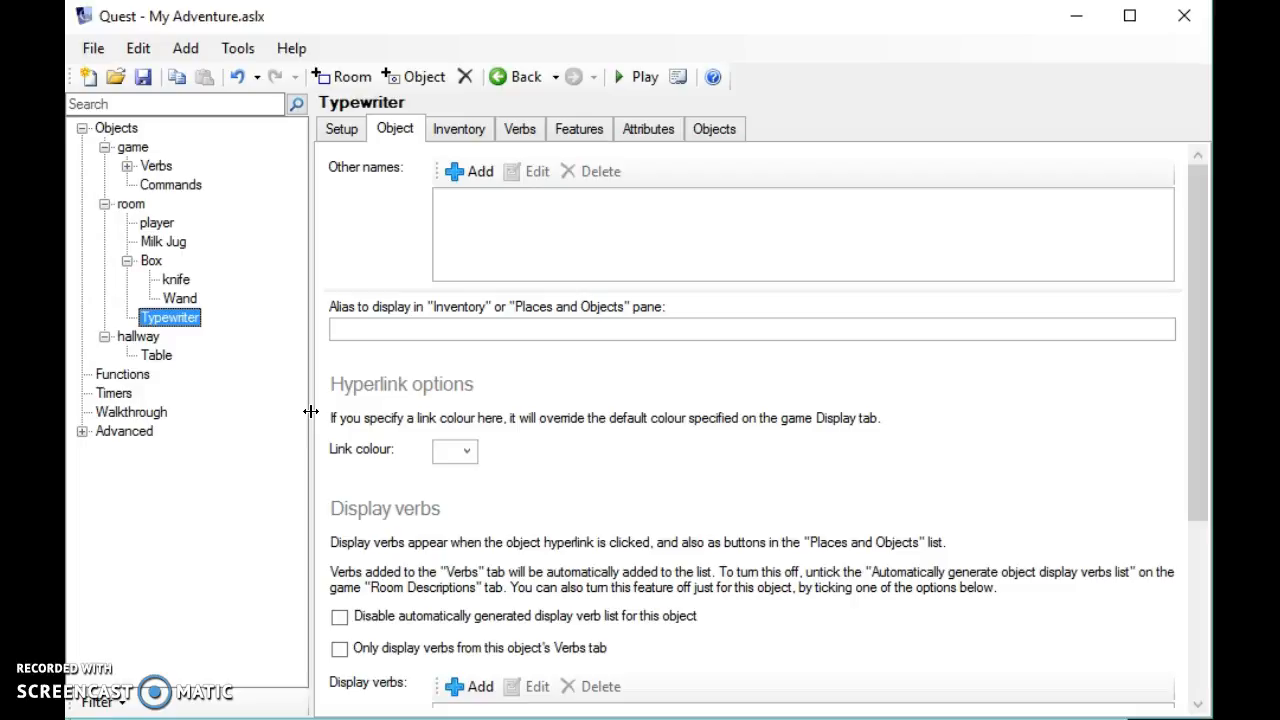
mouse_move(312, 417)
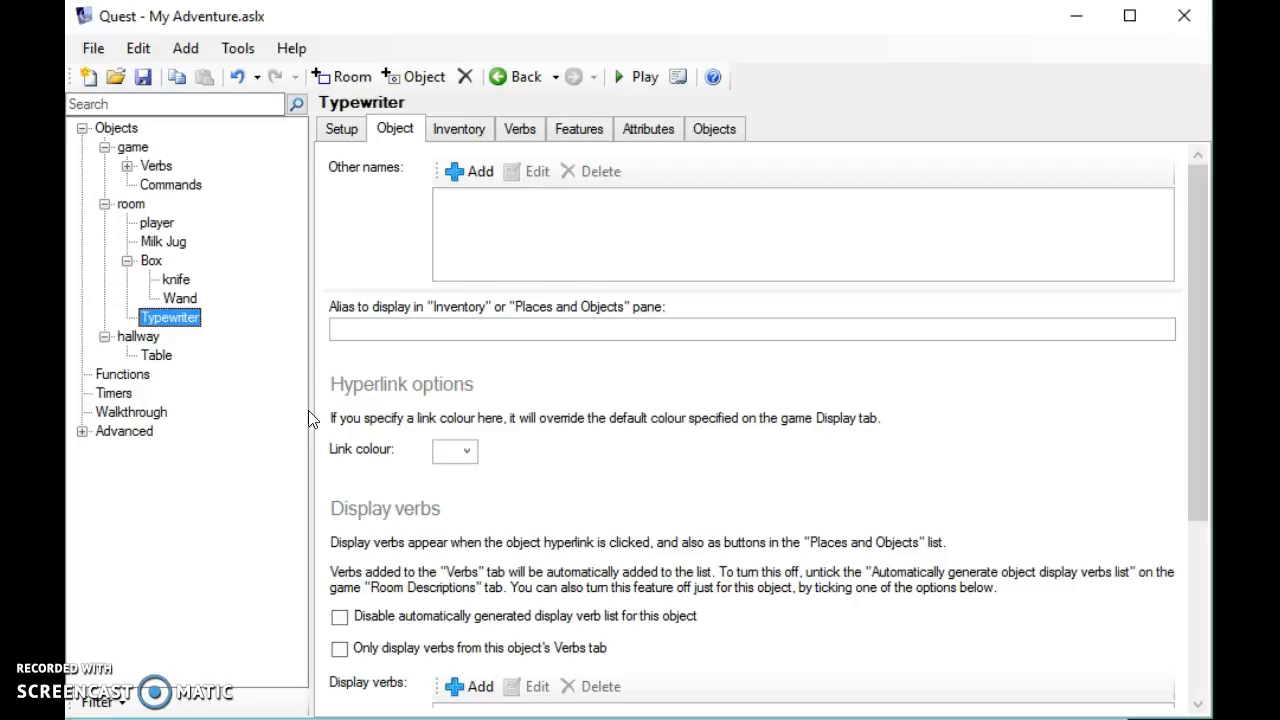
mouse_move(295, 415)
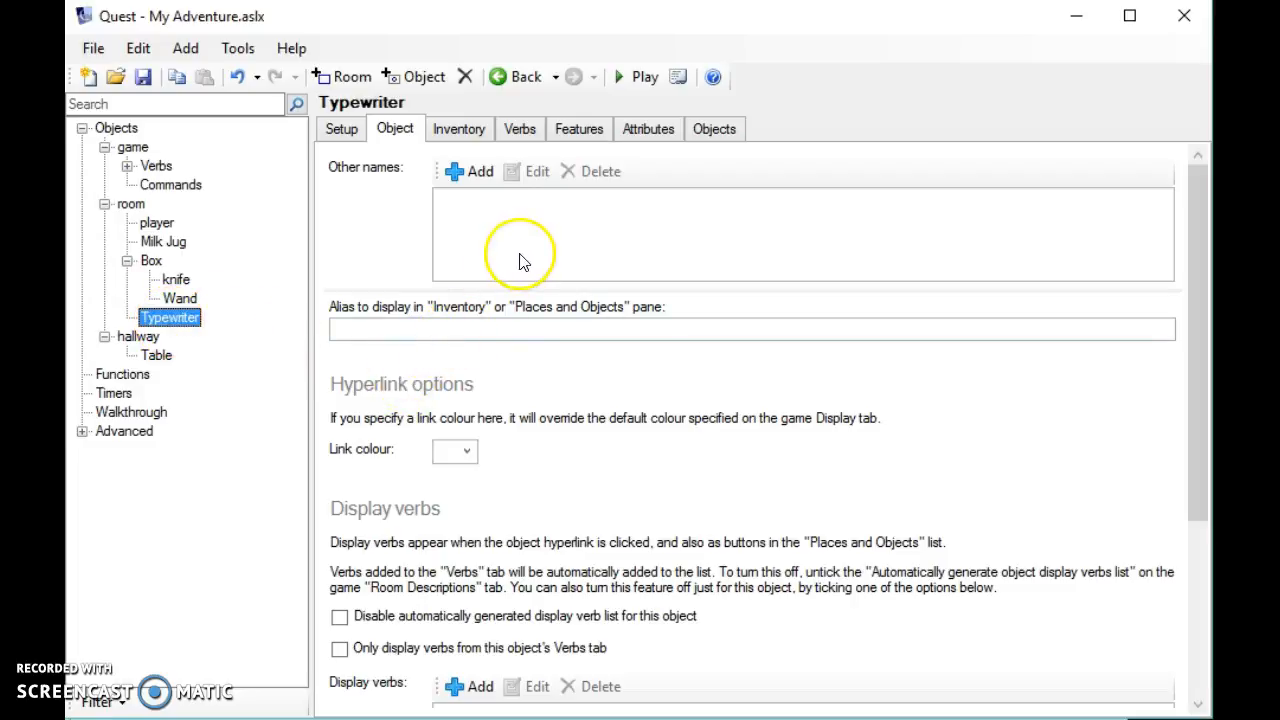
mouse_move(505, 163)
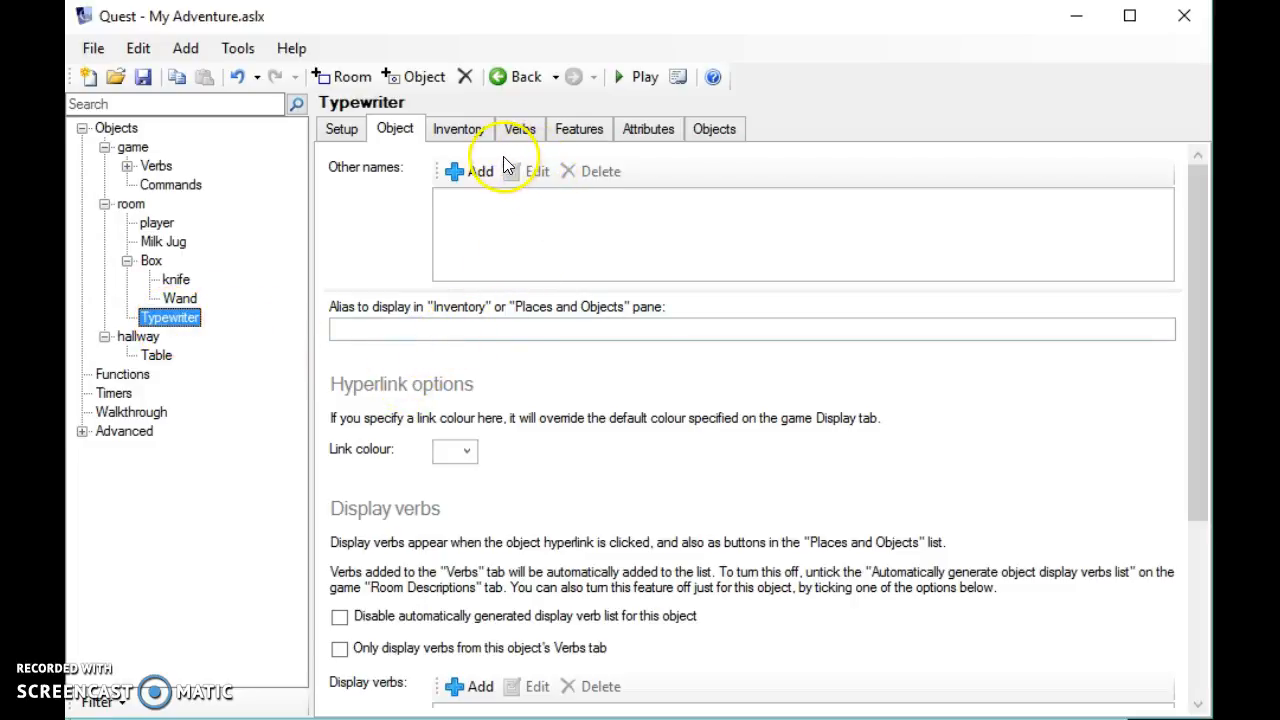
- Switch the Typewriter object to its Features tab, then to its empty Verbs list
click(578, 128)
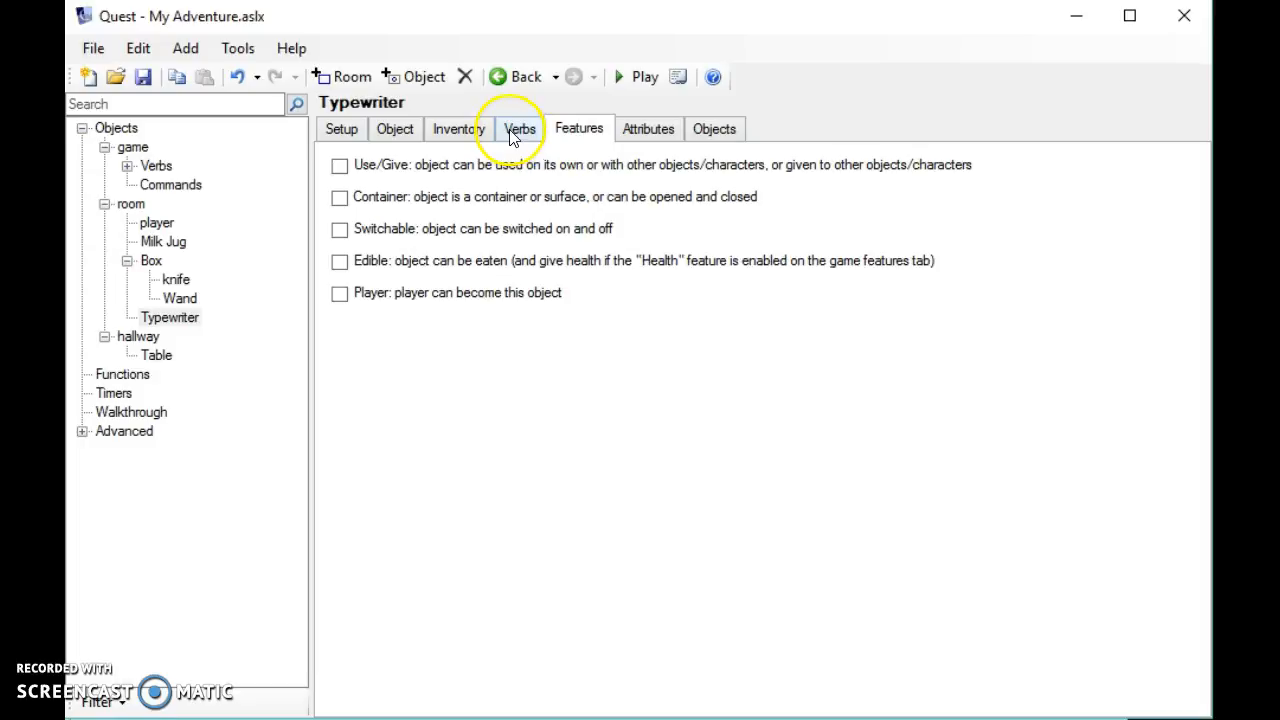
click(519, 128)
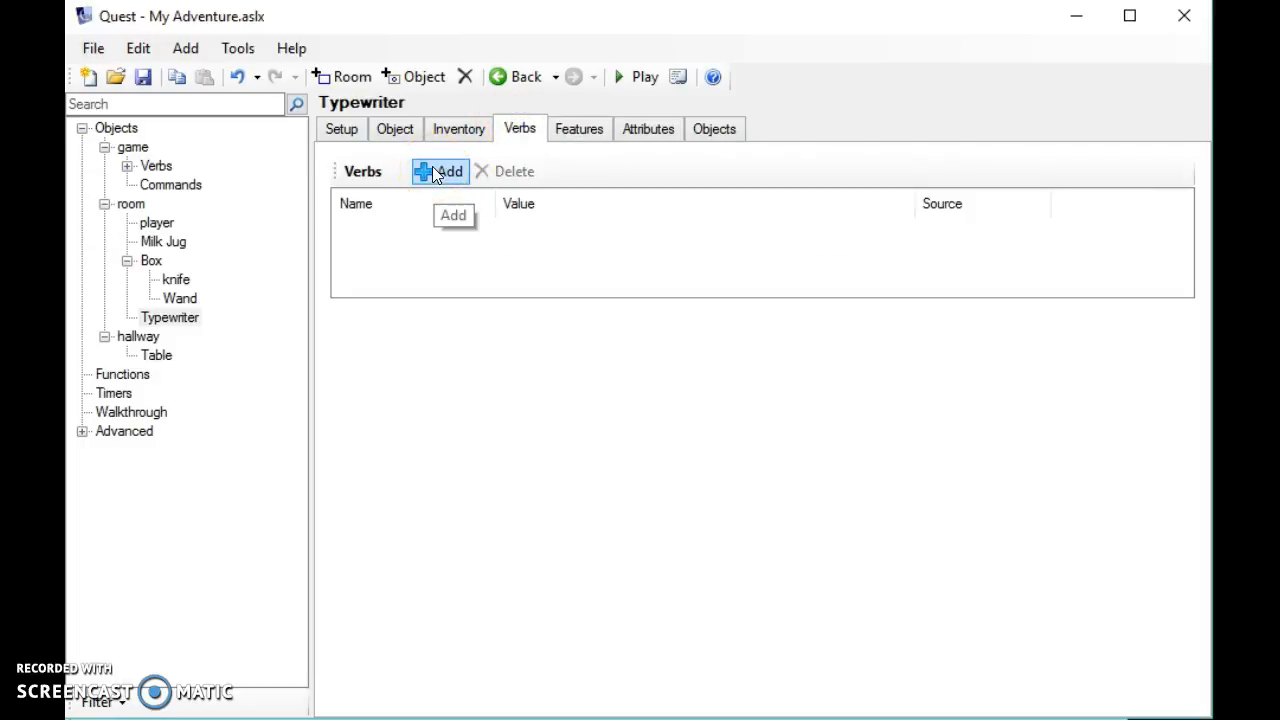
- Add a new verb named 'type on' to the Typewriter
click(440, 171)
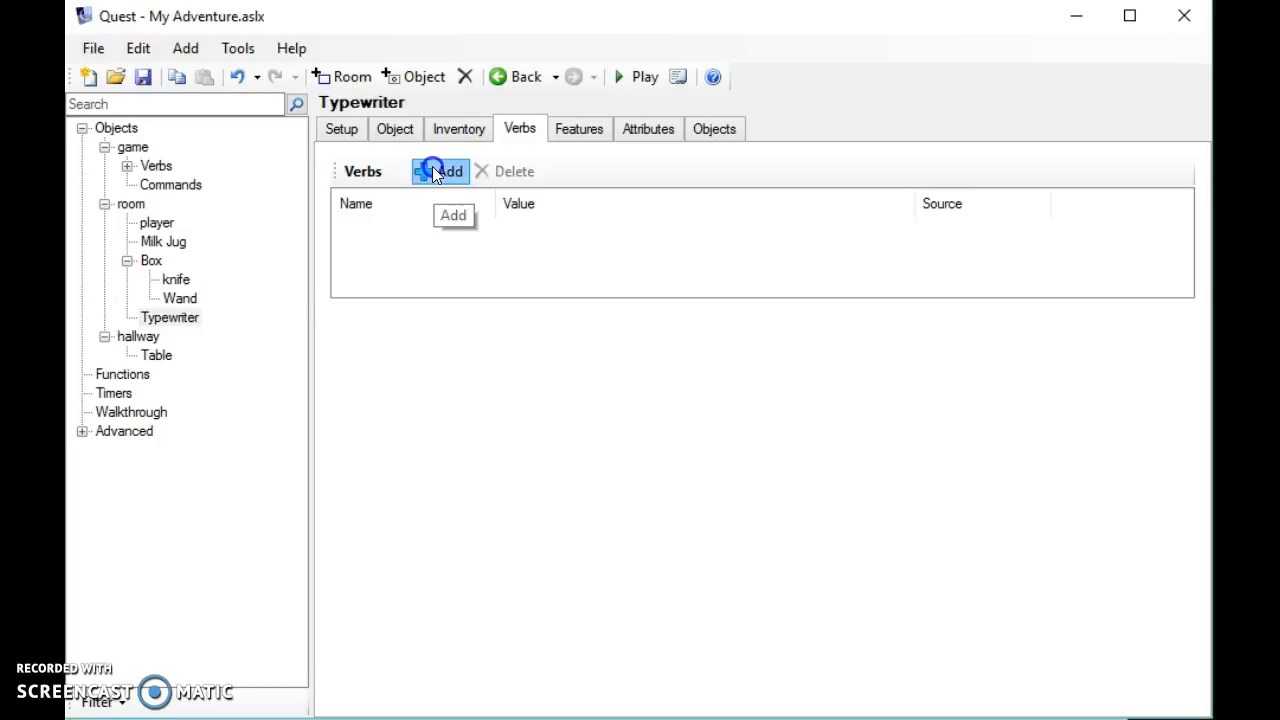
click(440, 171)
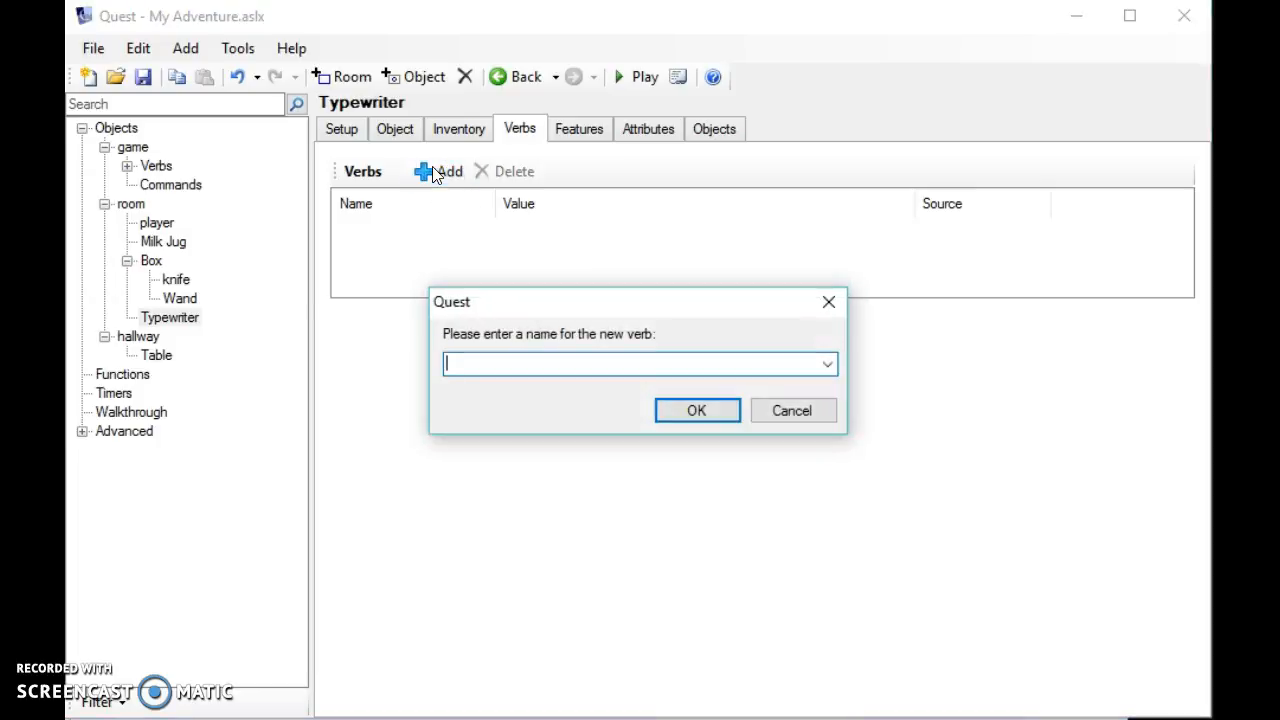
text(type on)
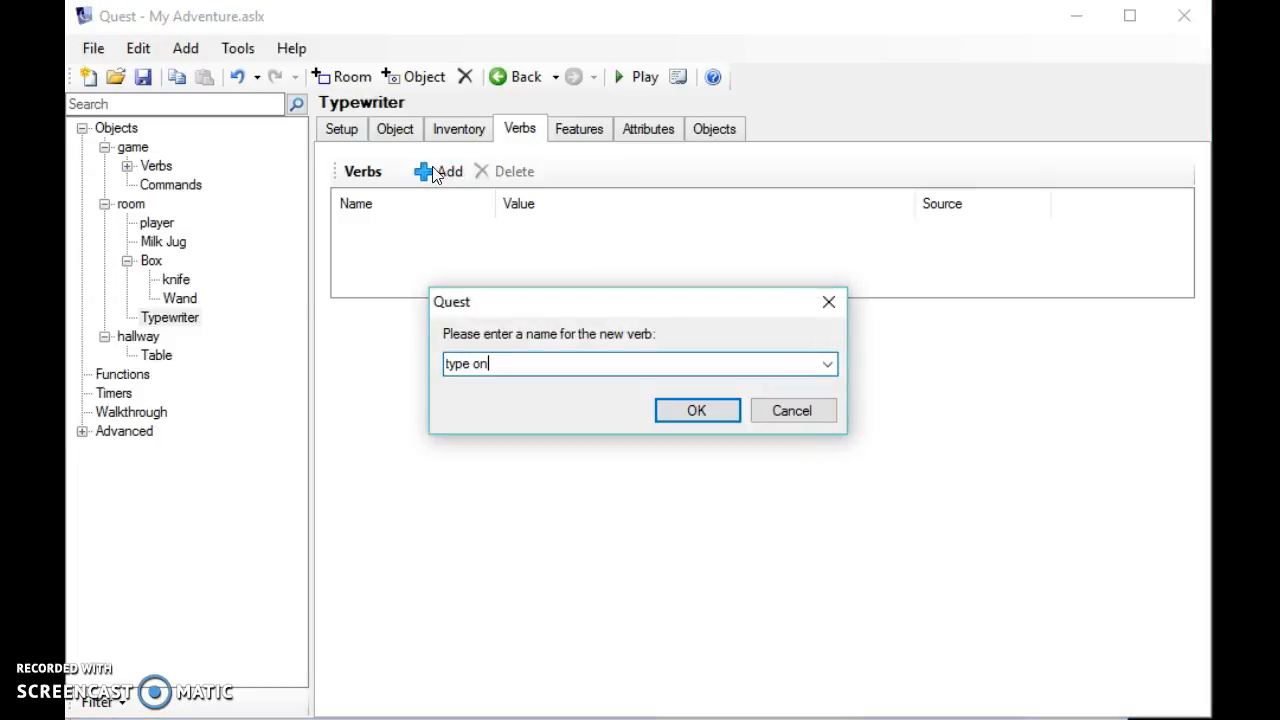
click(697, 410)
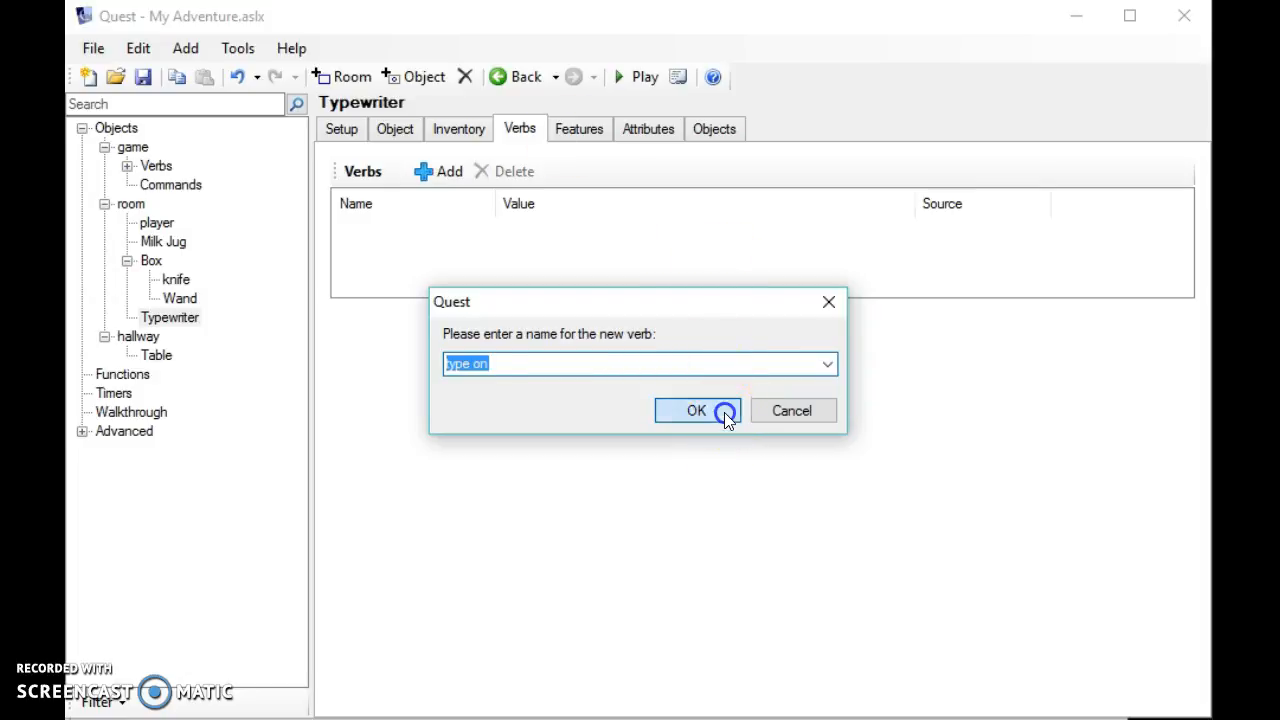
- Make the 'type on' verb print the message 'you type a message'
click(697, 411)
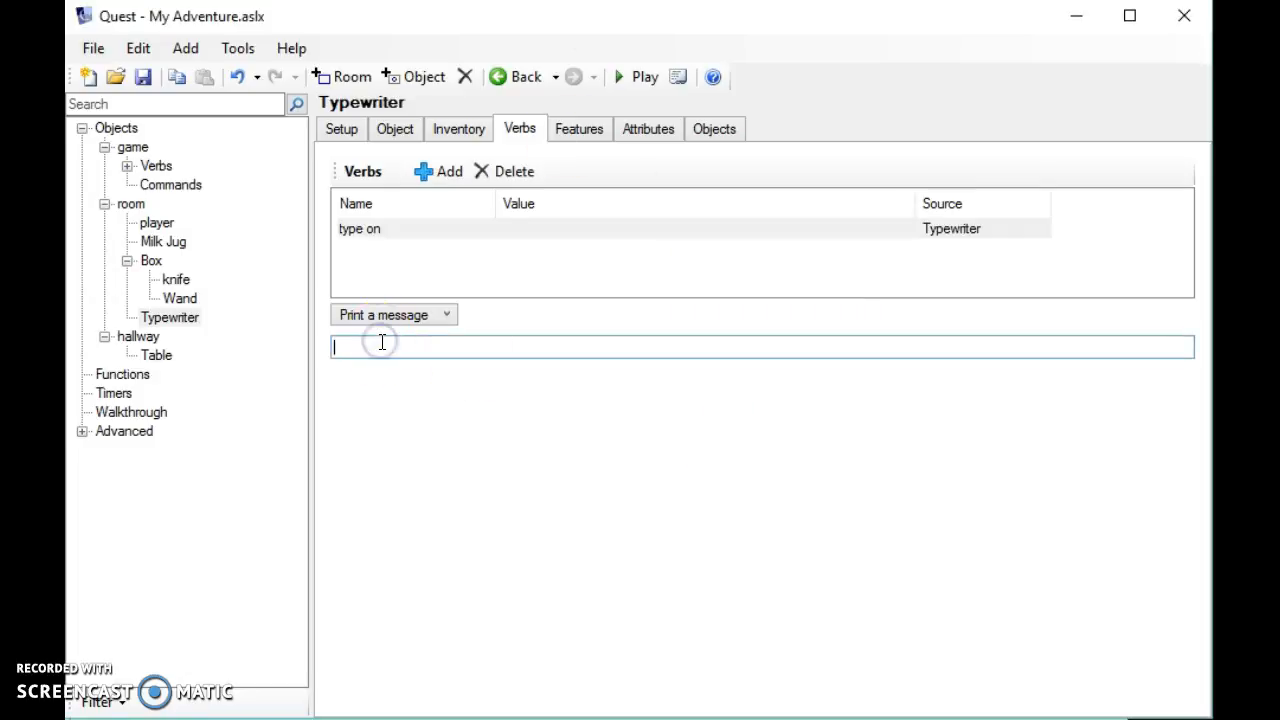
text(you)
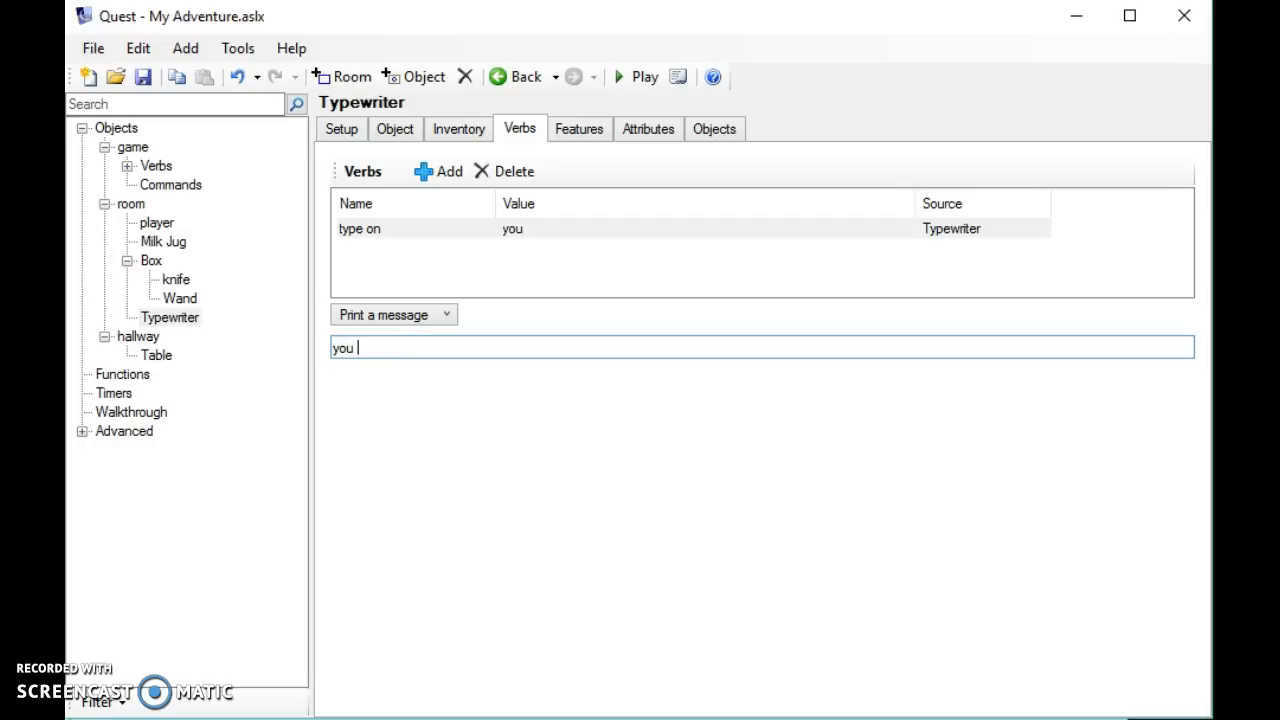
text(type a mes)
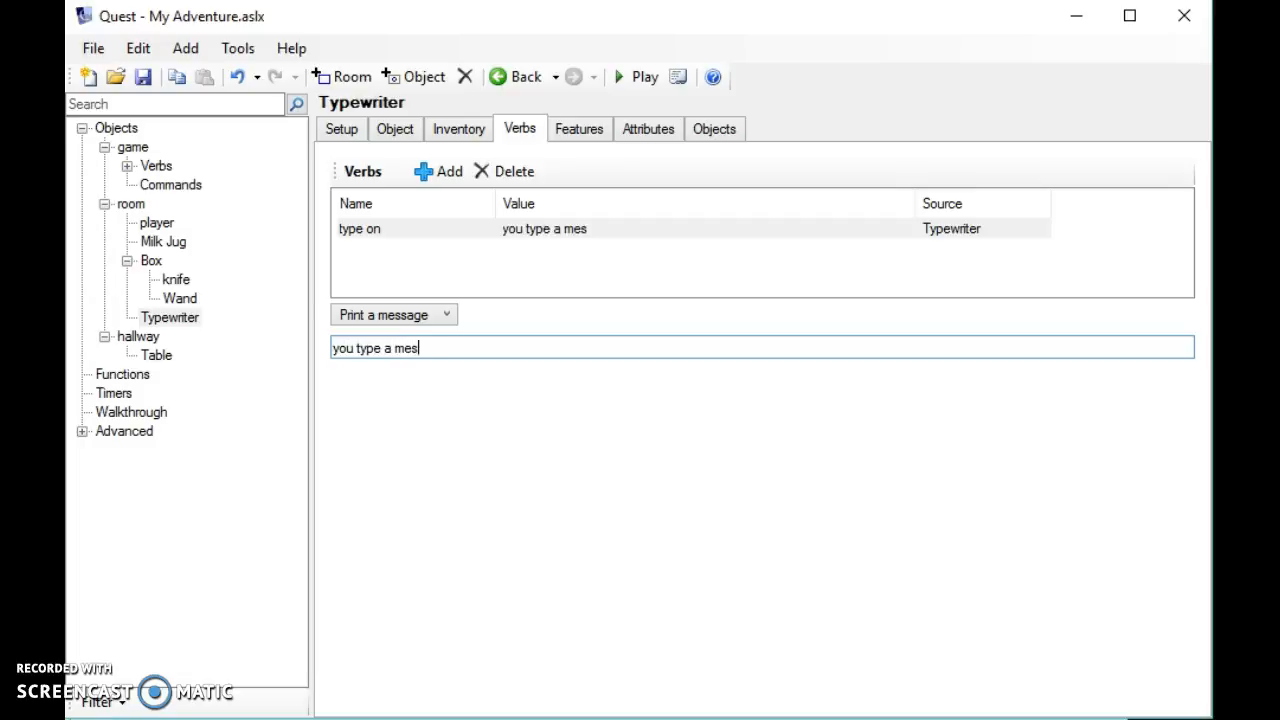
text(sage)
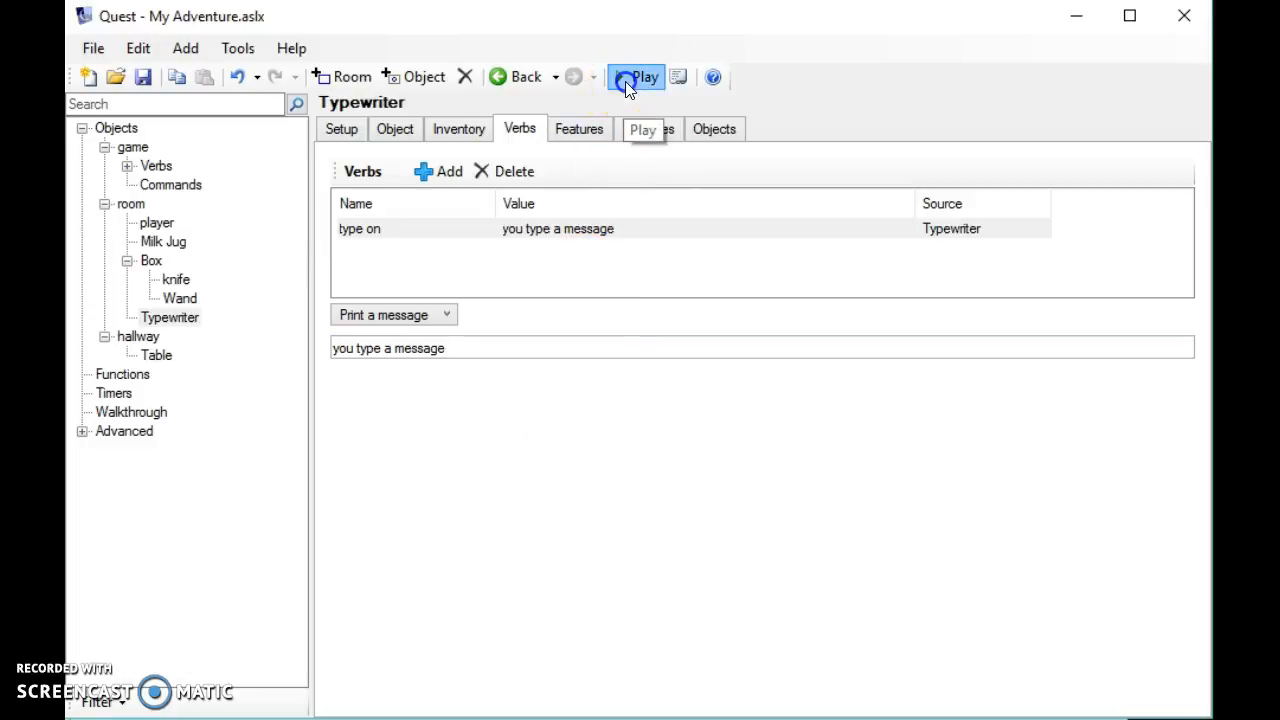
- Playtest the game, trying 'play typewriter' and then 'type on typewriter'
click(636, 77)
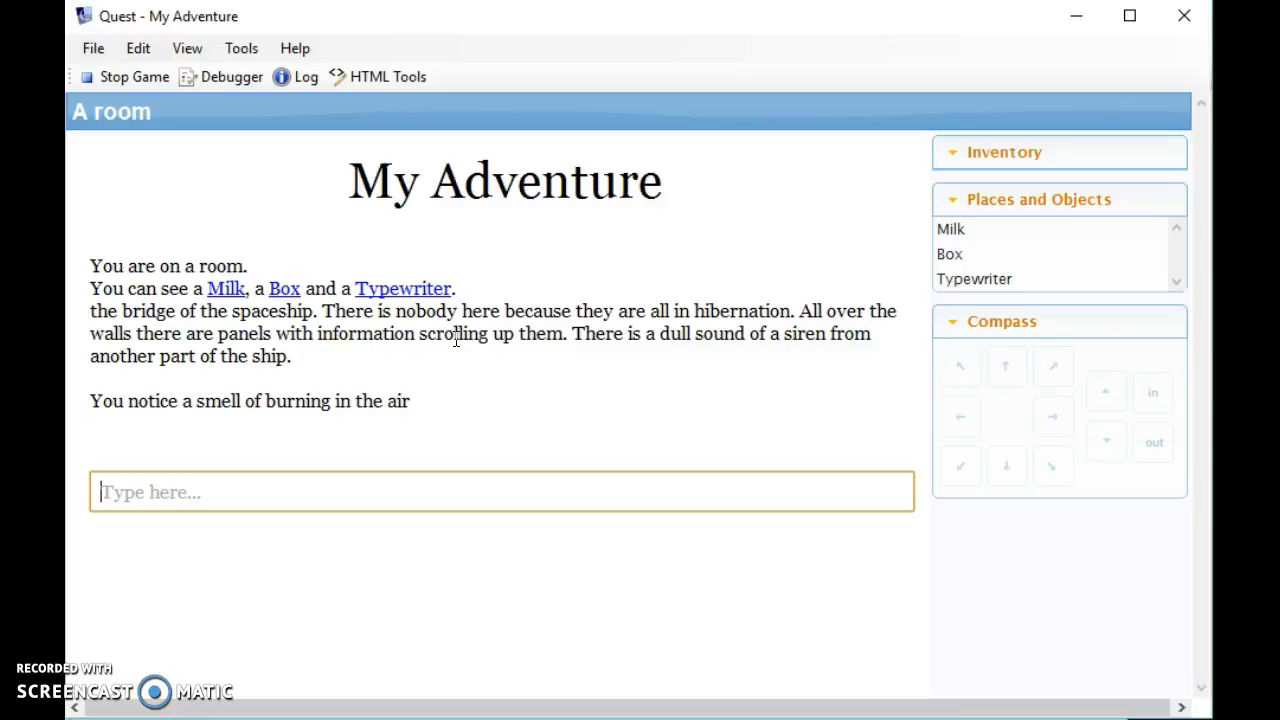
text(play type)
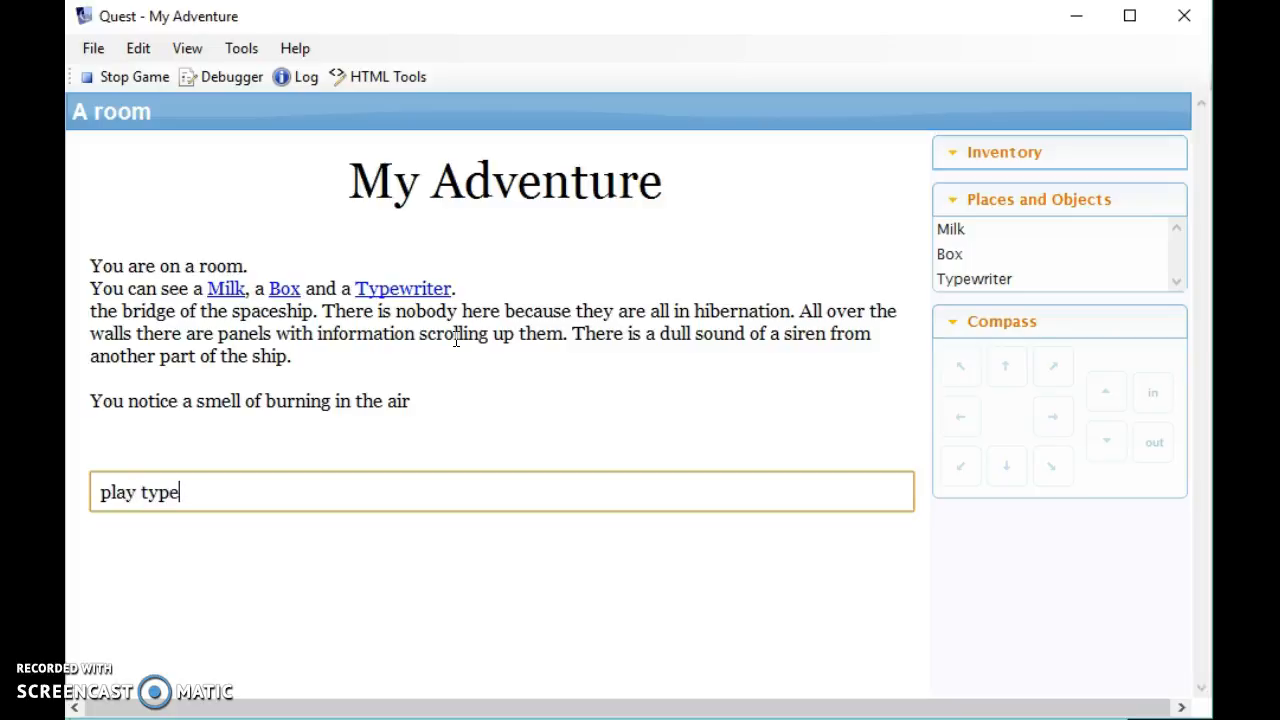
text(writer)
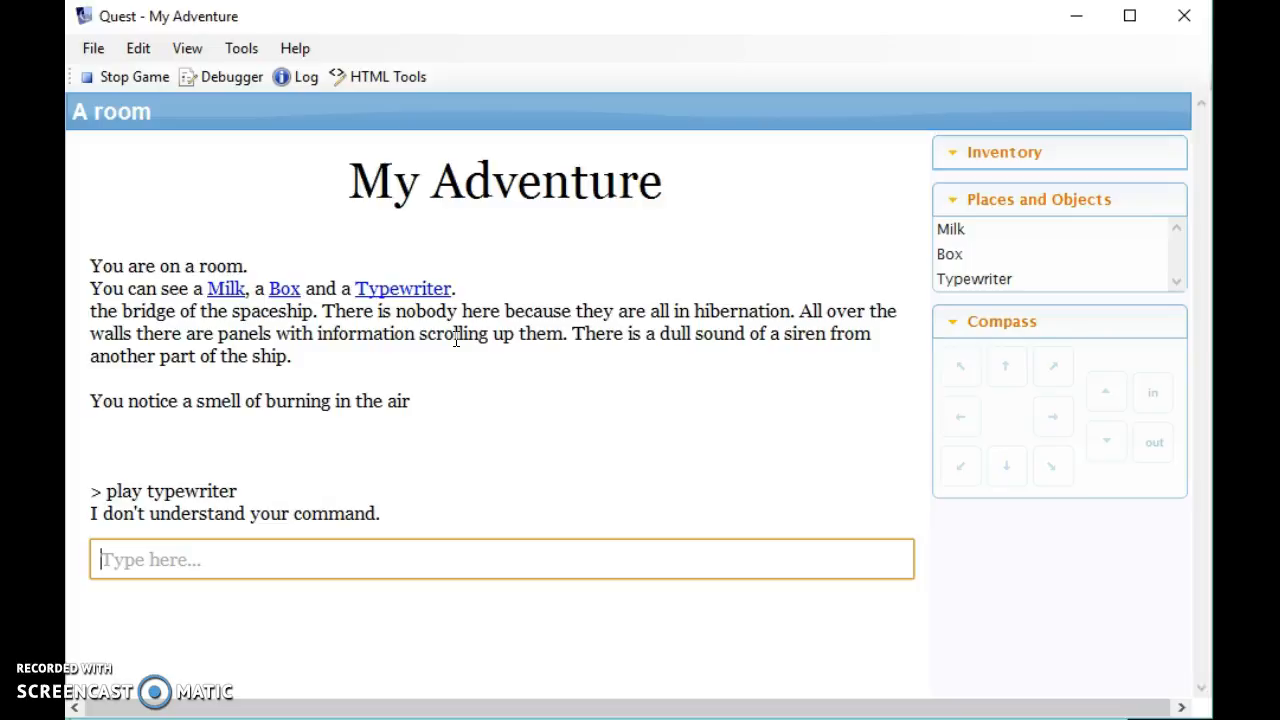
text(type on)
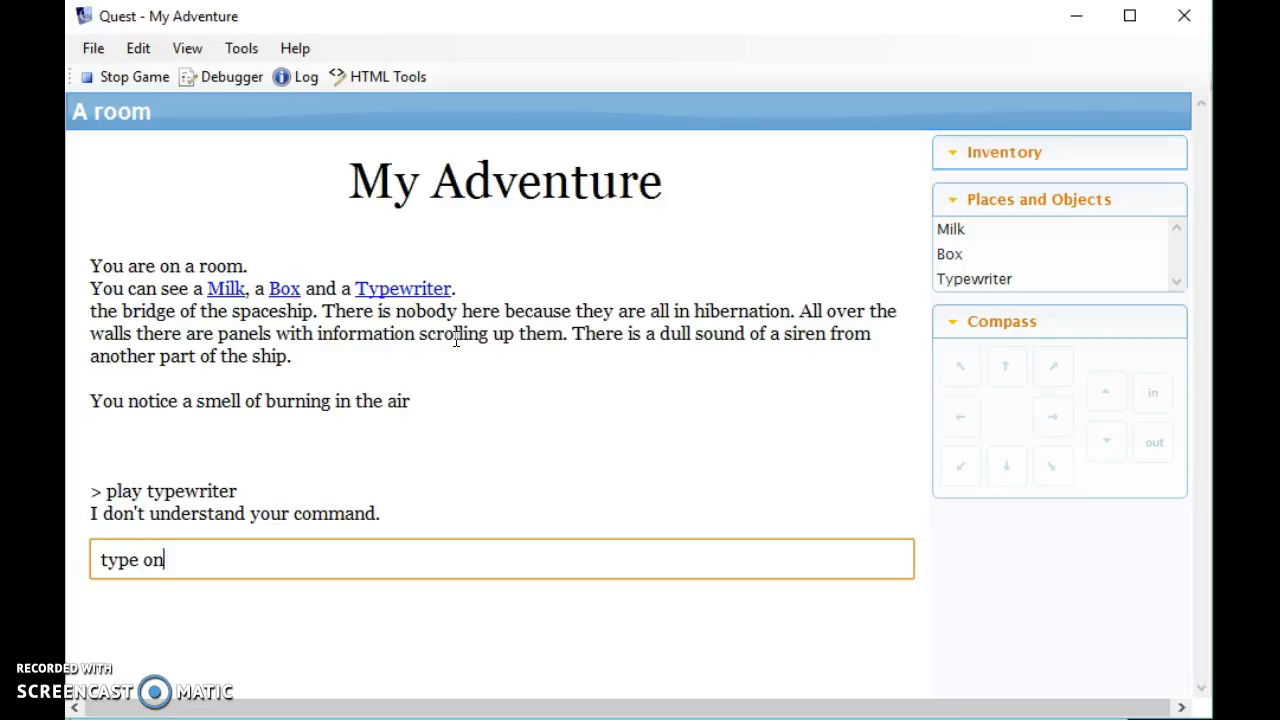
text(typewr)
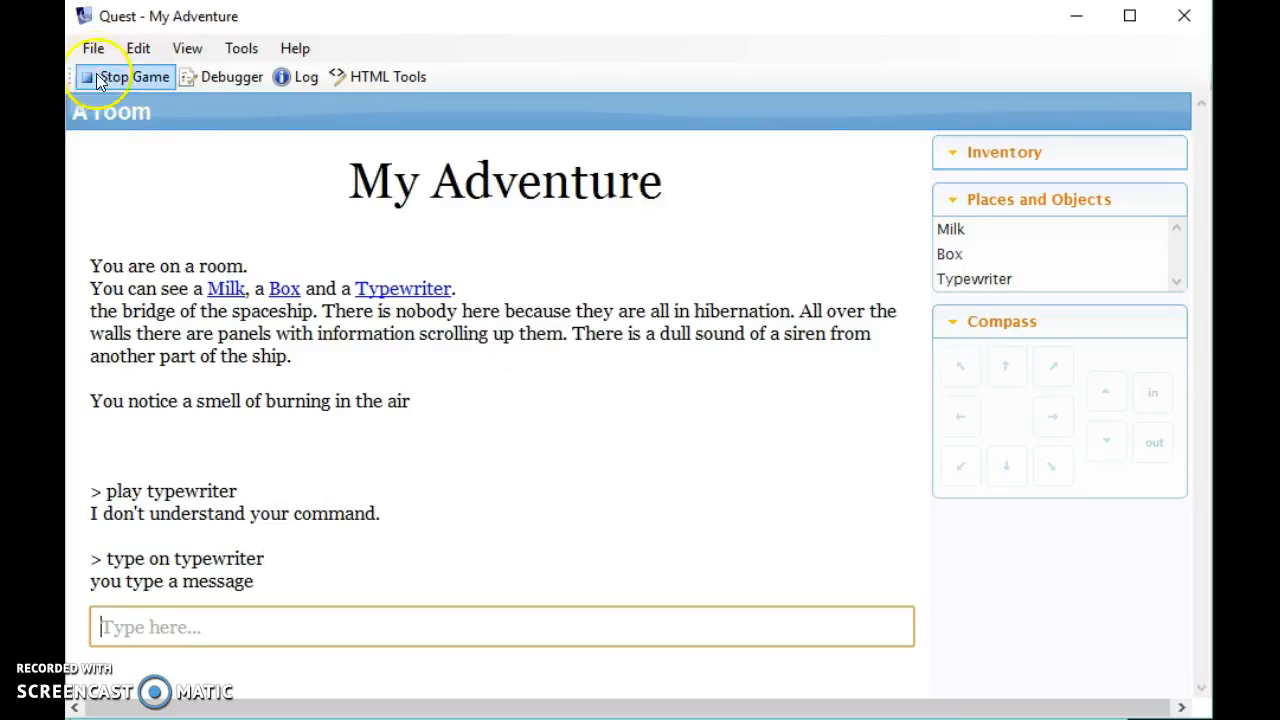
- Stop the test game and switch the 'type on' verb from Print a message to Run a script
click(115, 76)
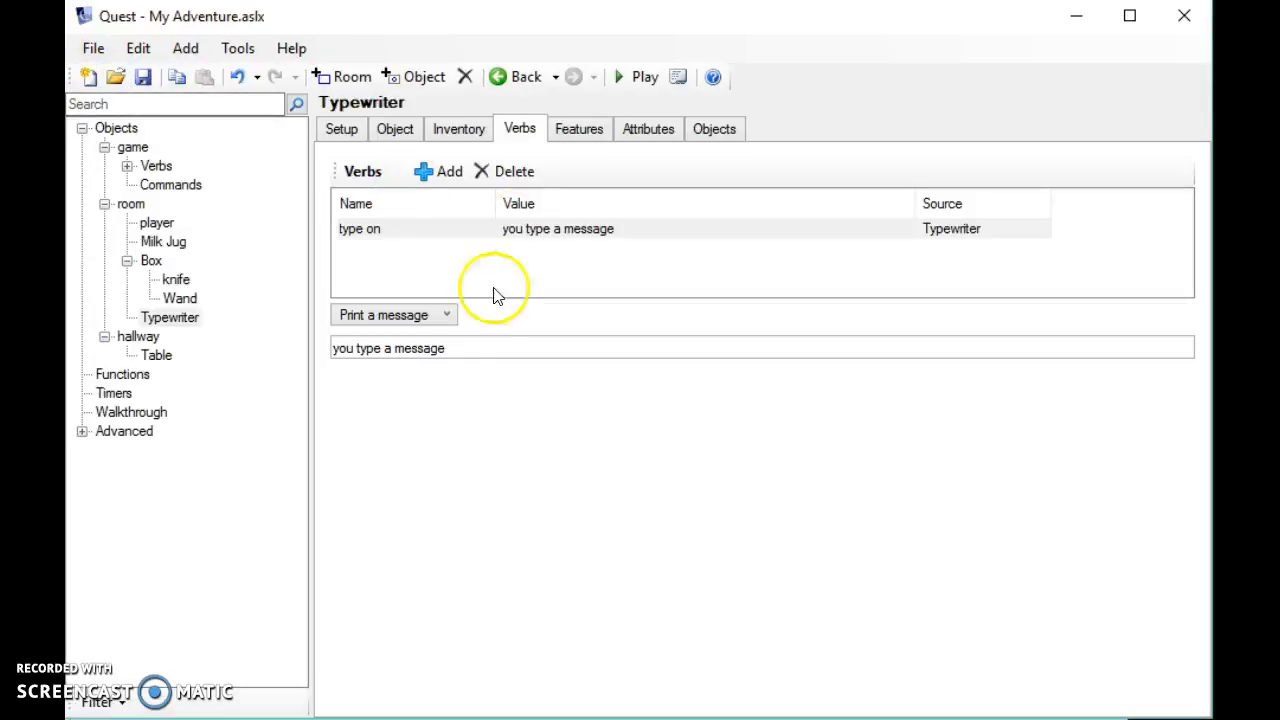
mouse_move(510, 388)
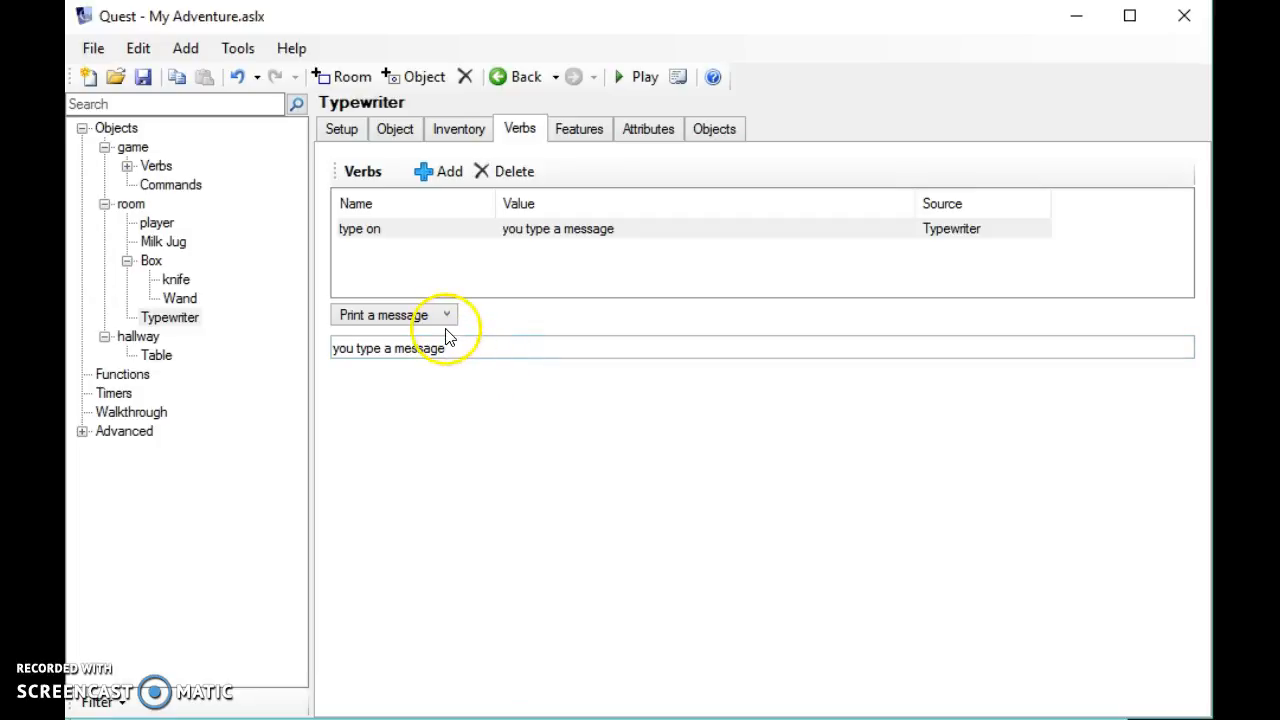
click(393, 314)
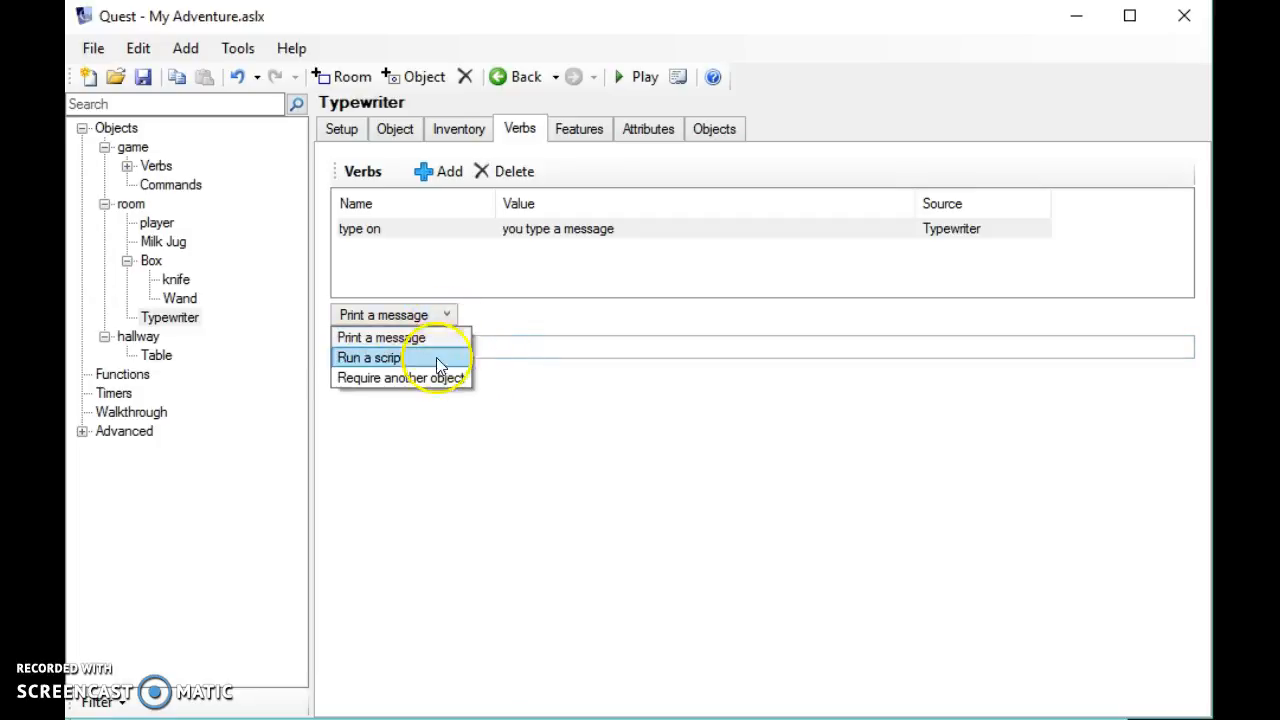
click(368, 357)
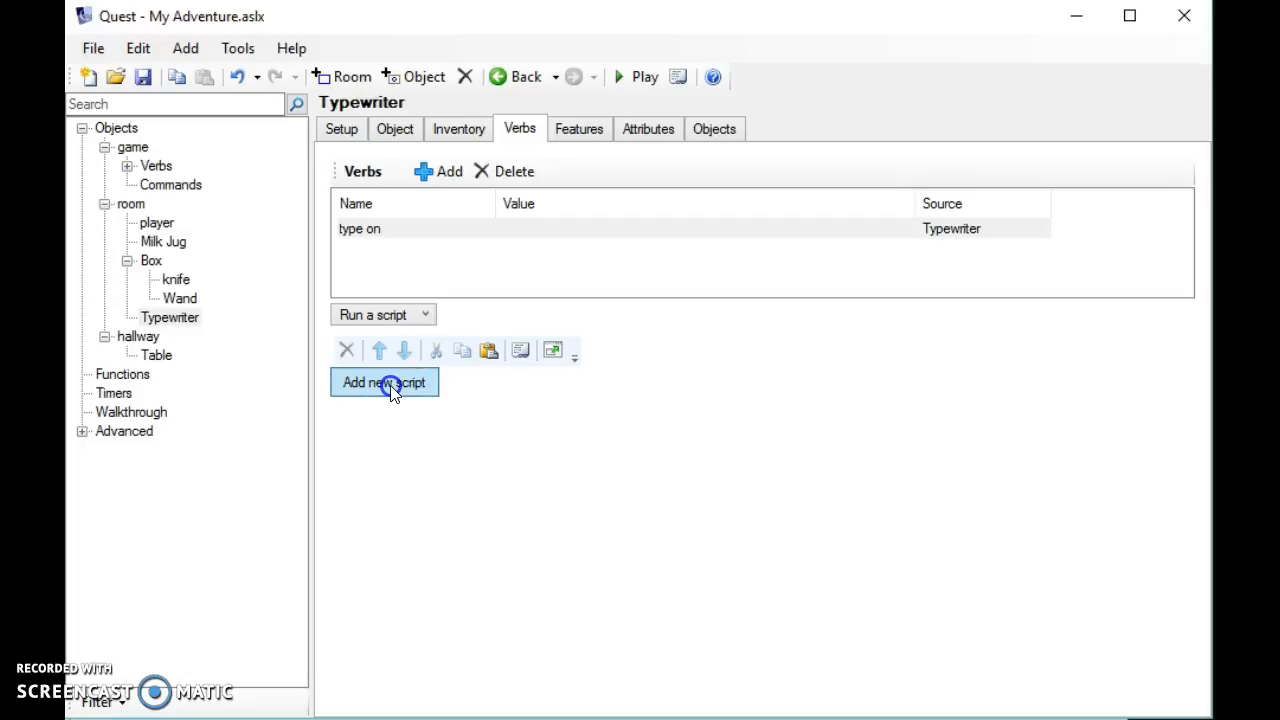
- Add a Get input command from the Output category to the verb's script
click(384, 382)
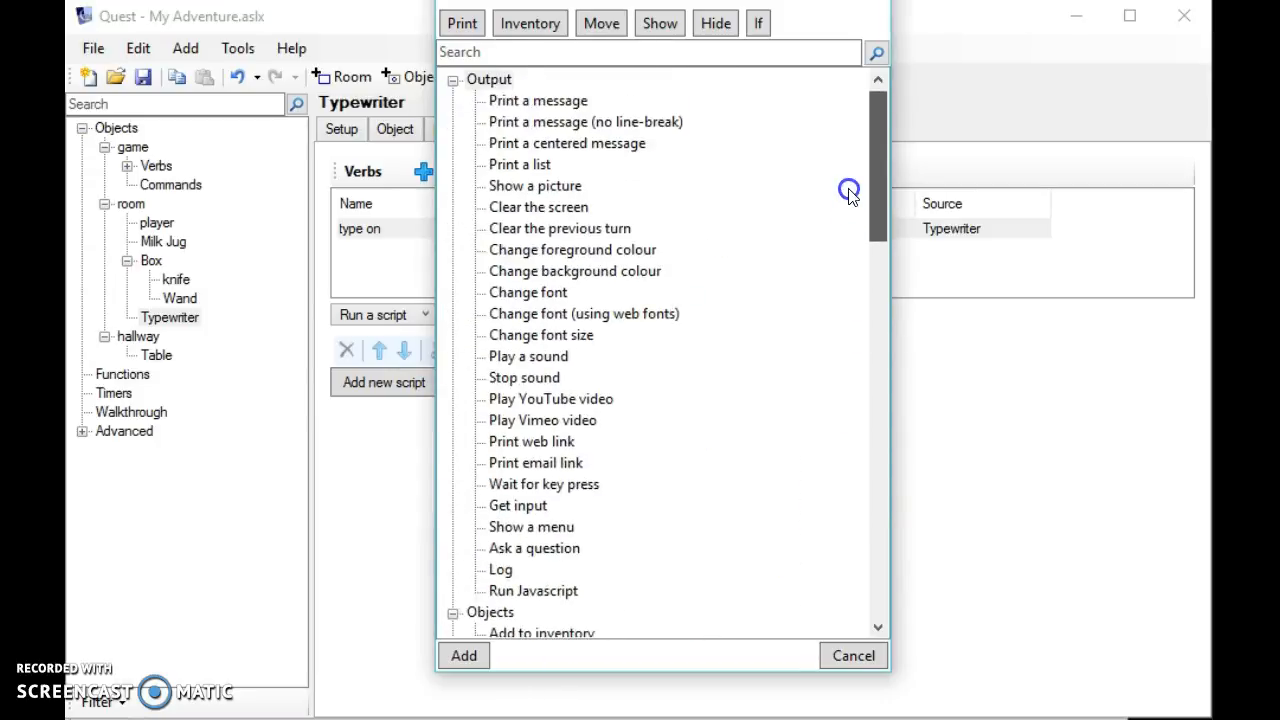
mouse_move(510, 510)
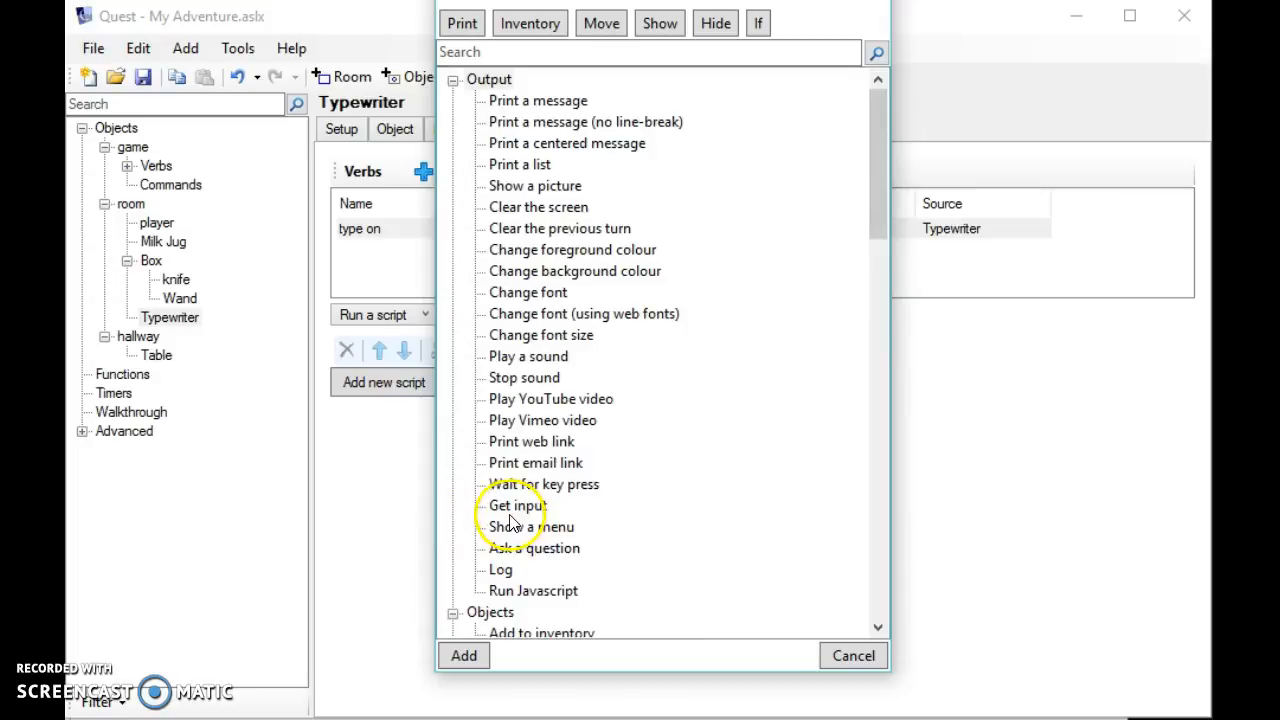
click(518, 505)
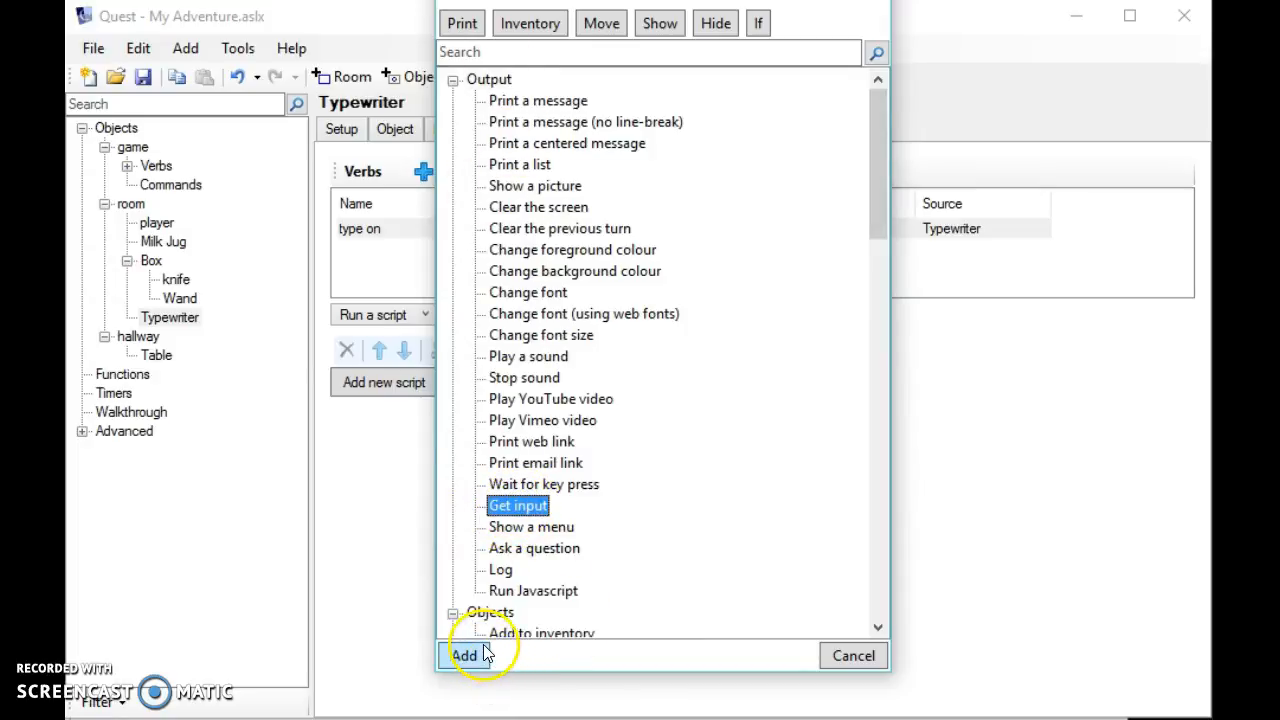
click(465, 655)
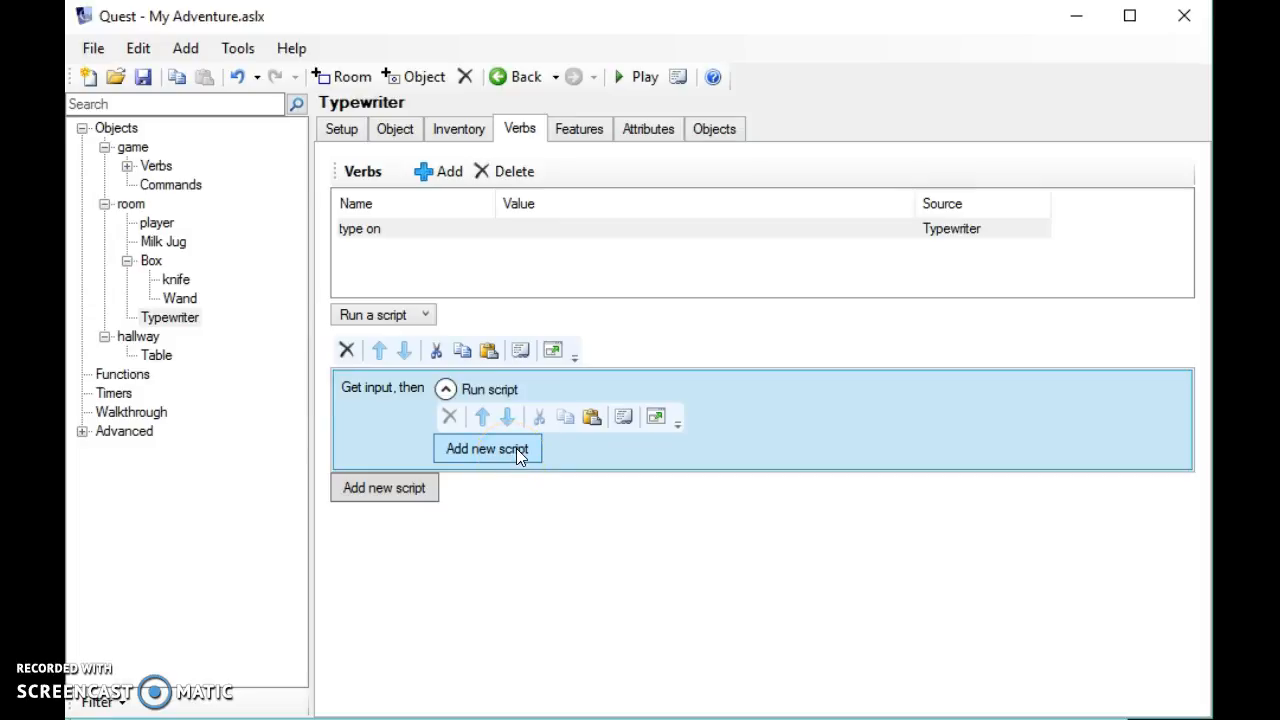
- Inside the Get input block, add a Print message command reading 'You start to type'
click(487, 448)
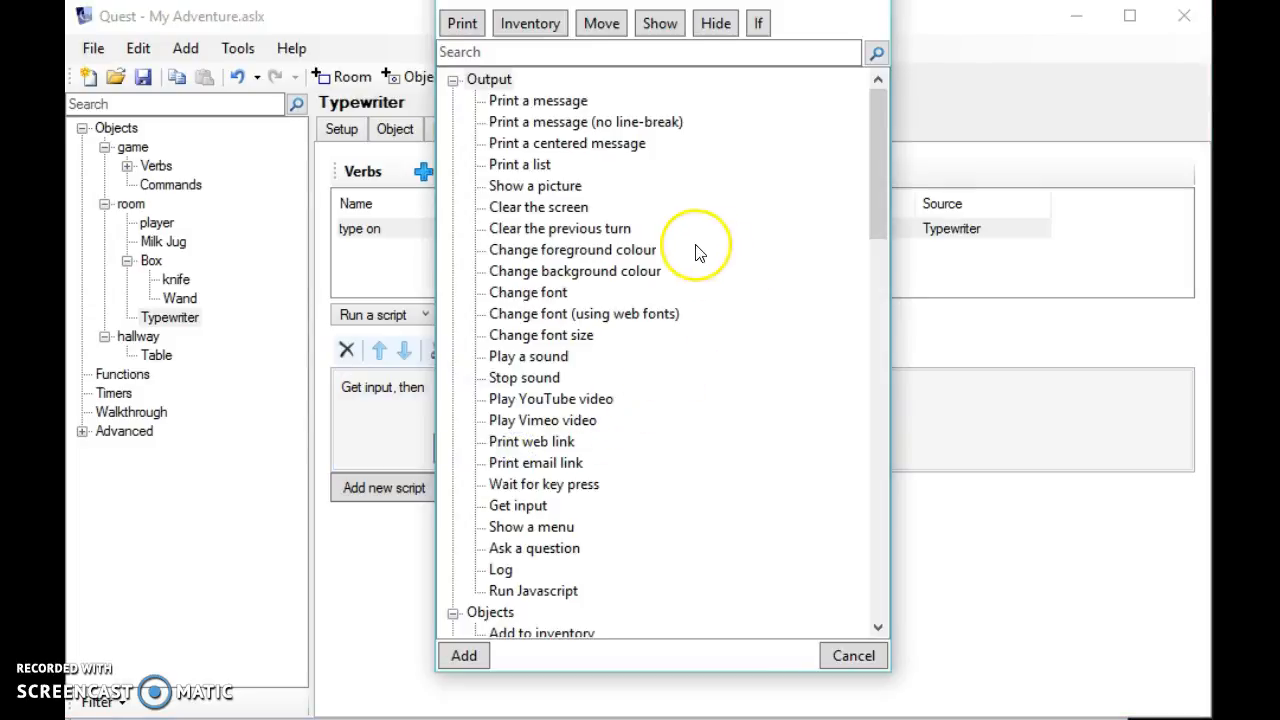
mouse_move(575, 100)
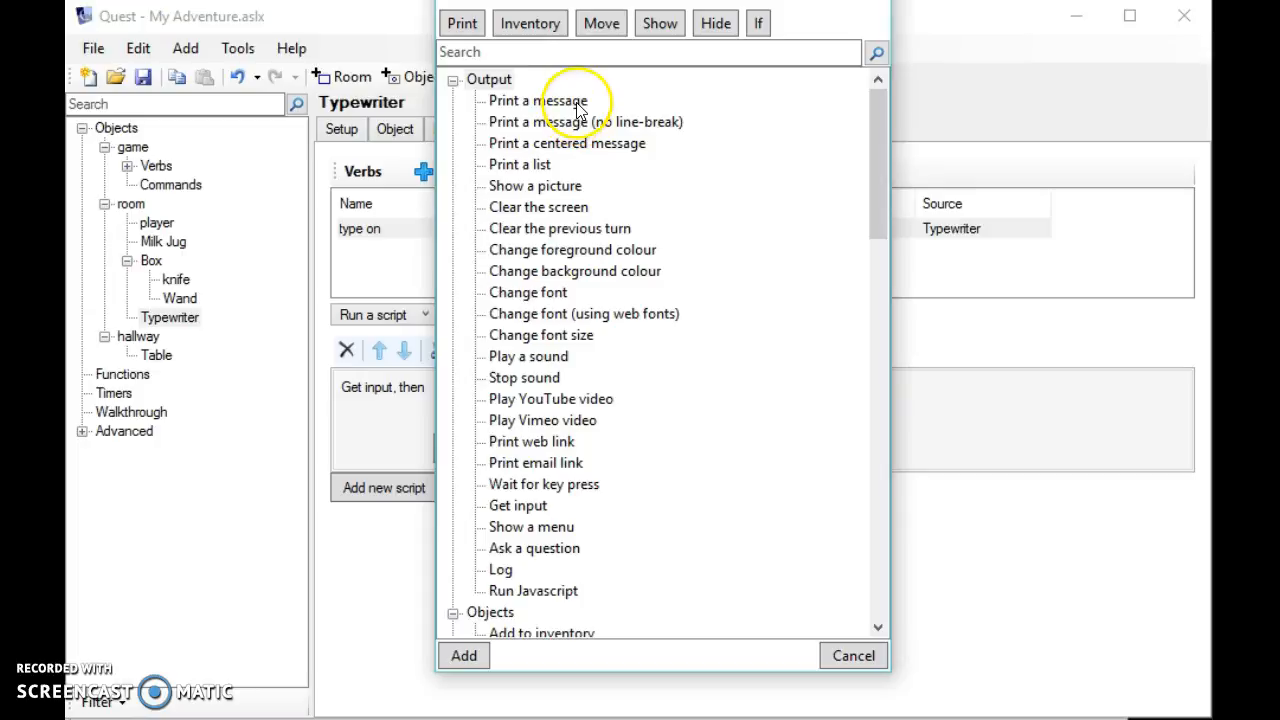
click(537, 100)
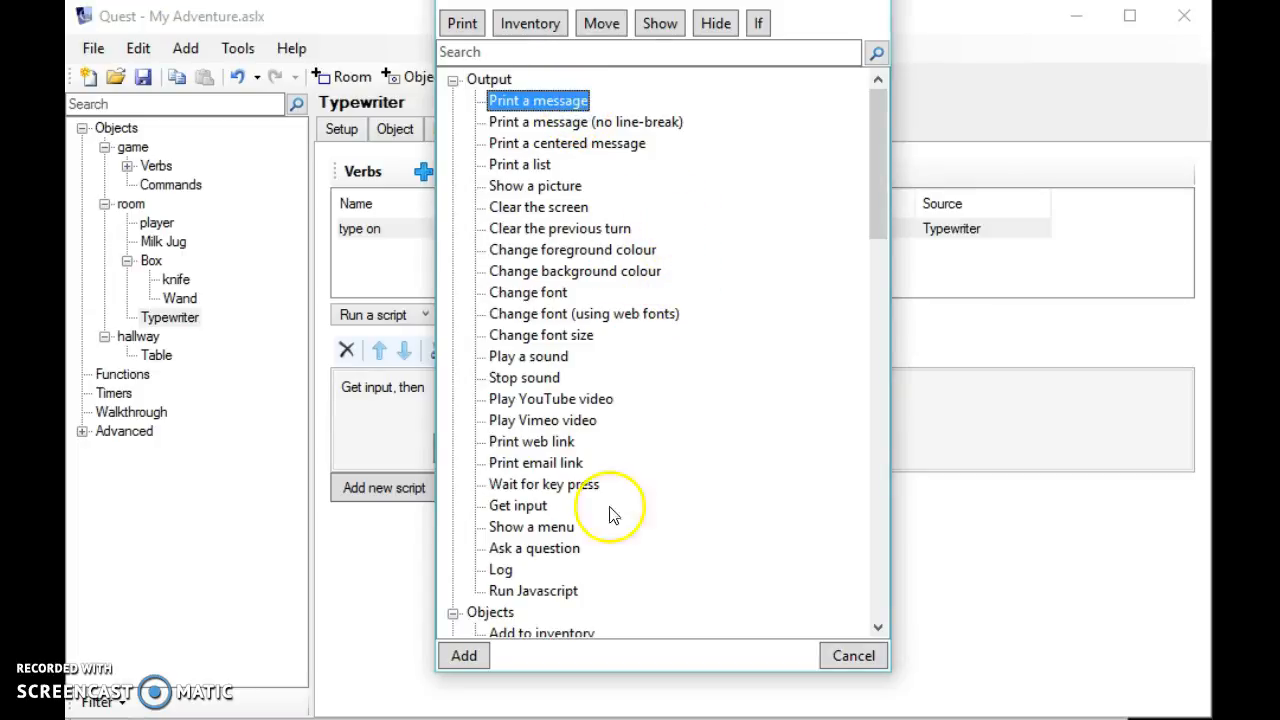
click(463, 655)
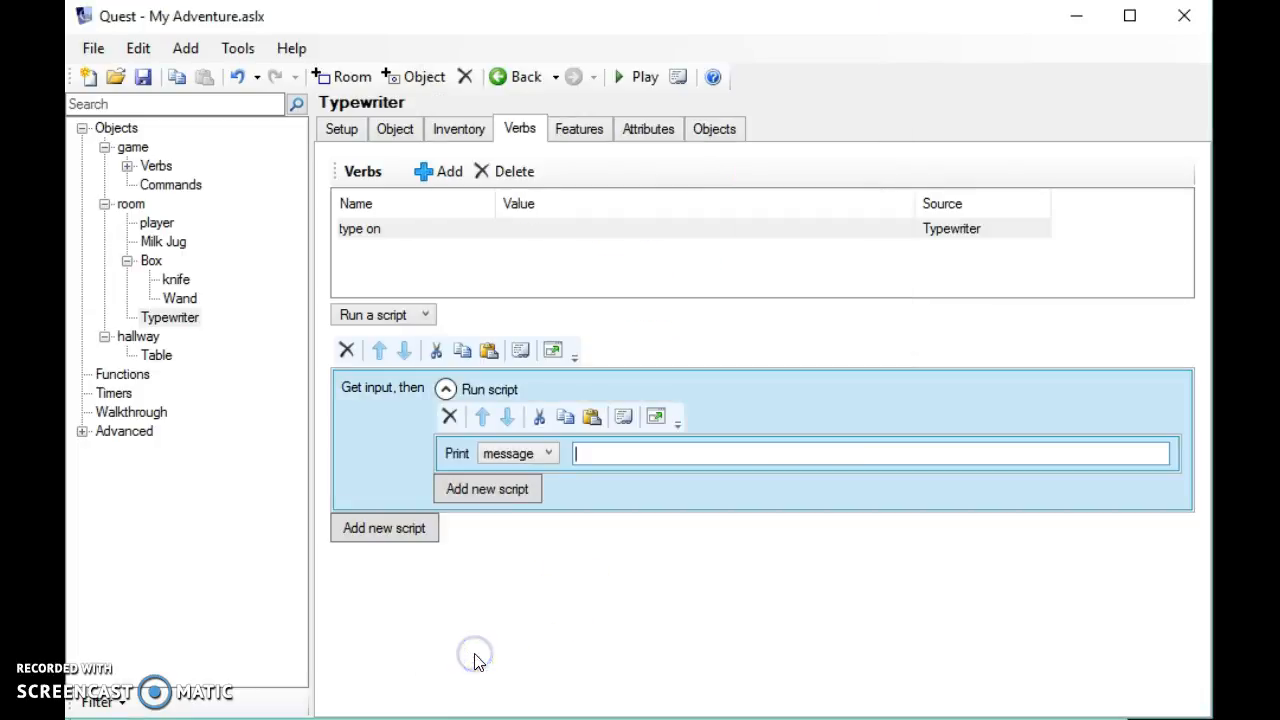
text(You)
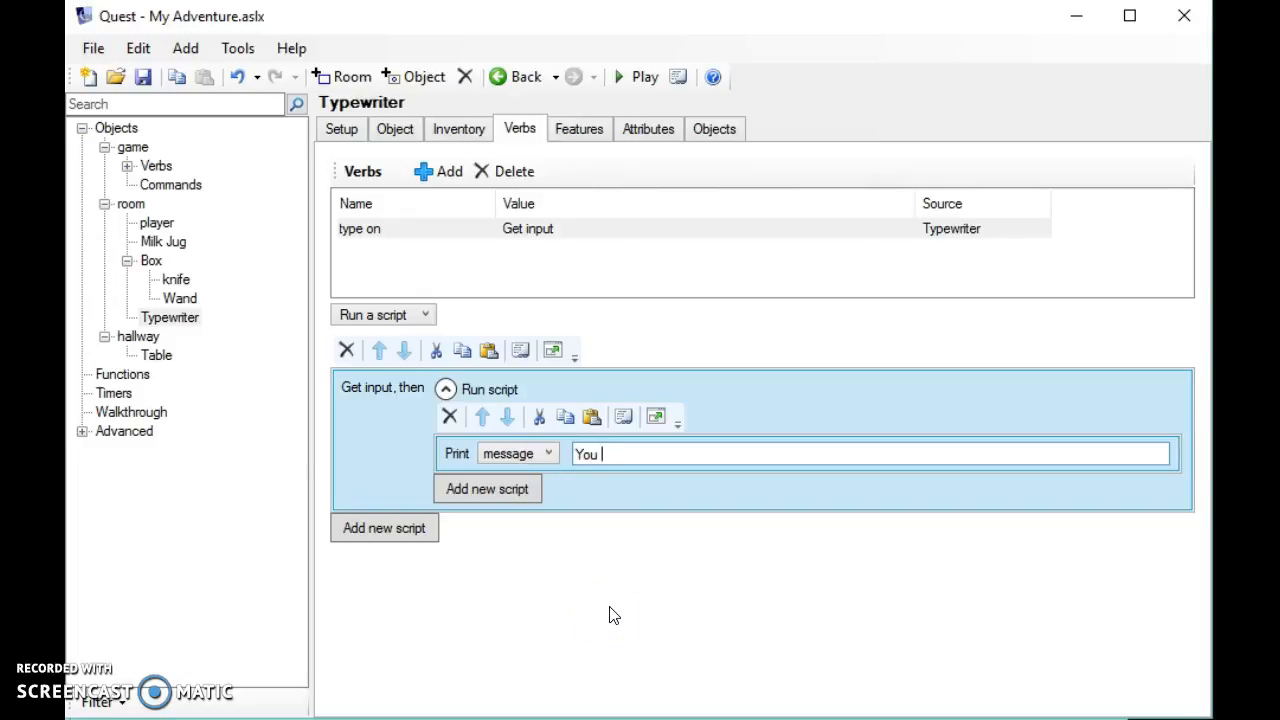
text(start to)
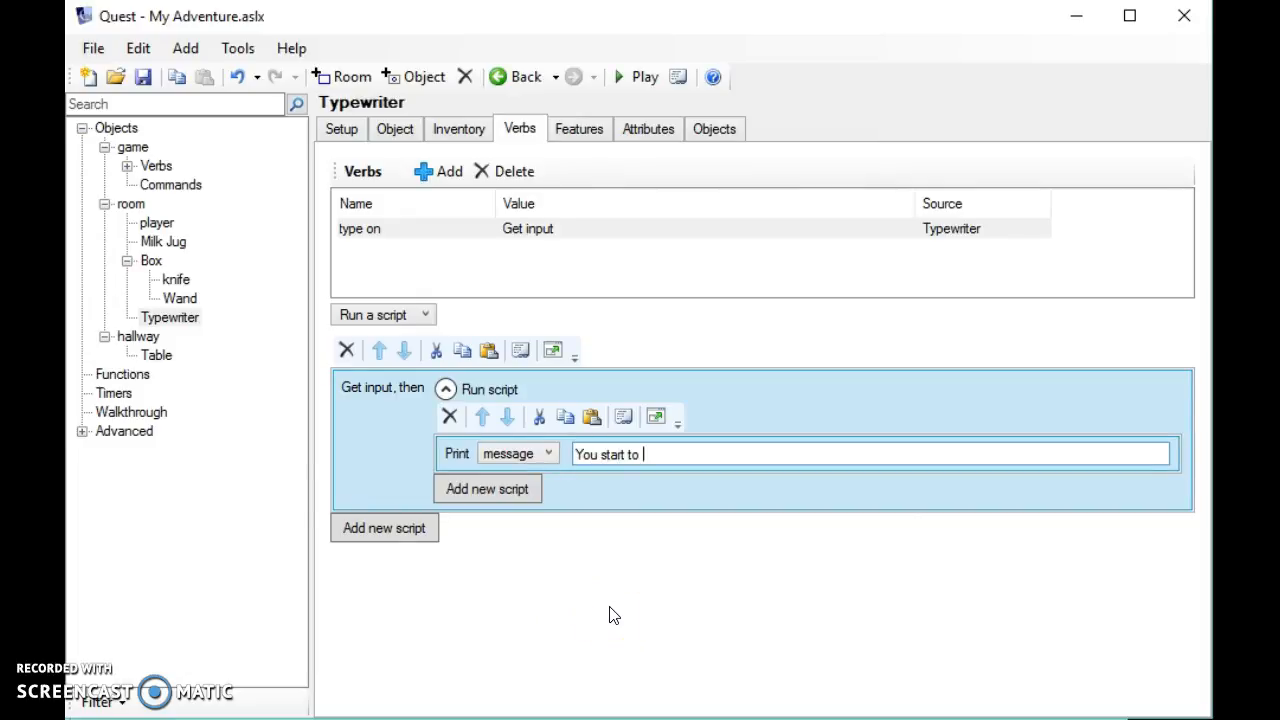
text(type)
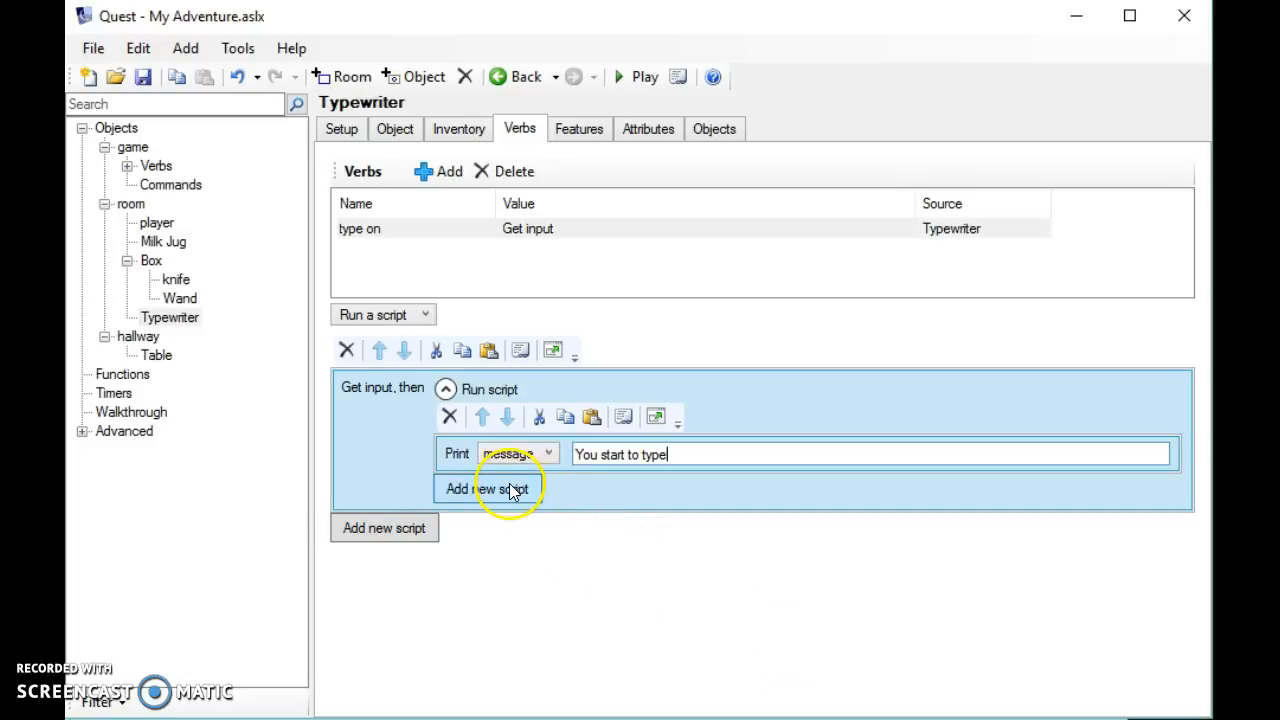
- Add a Play sound command using typewriter-2.mp3 from the Downloads folder
click(488, 488)
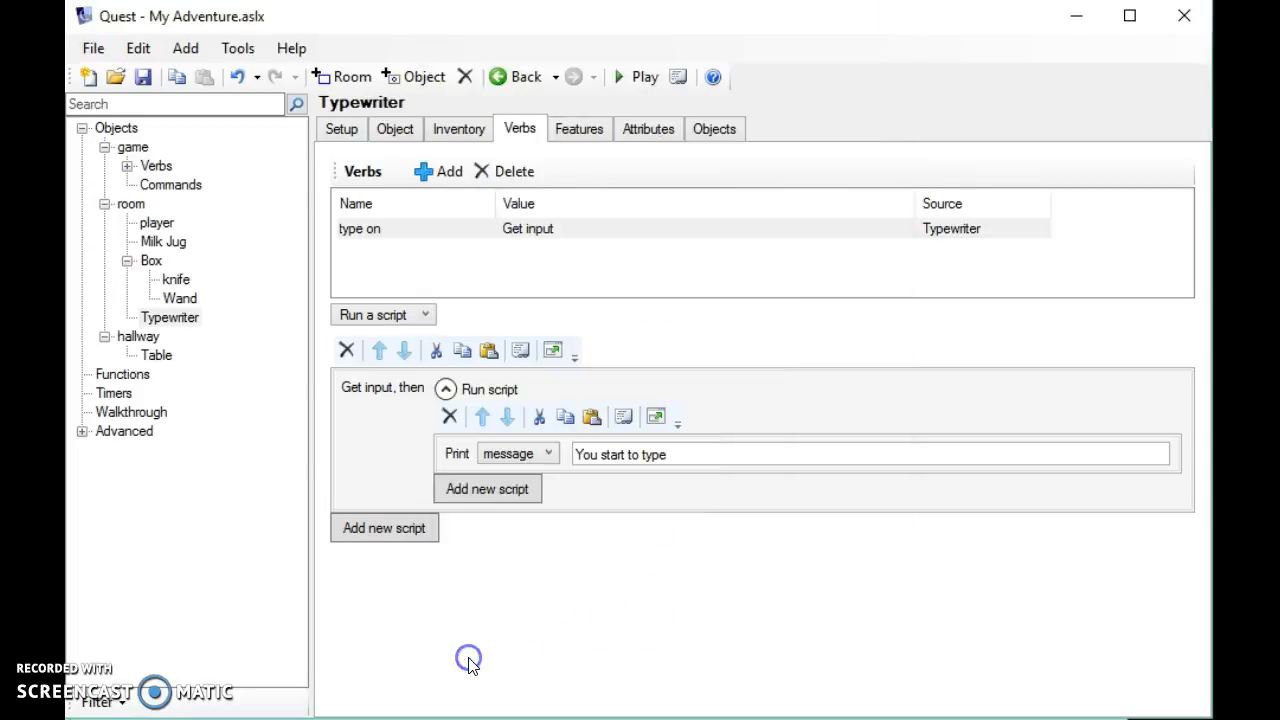
click(487, 489)
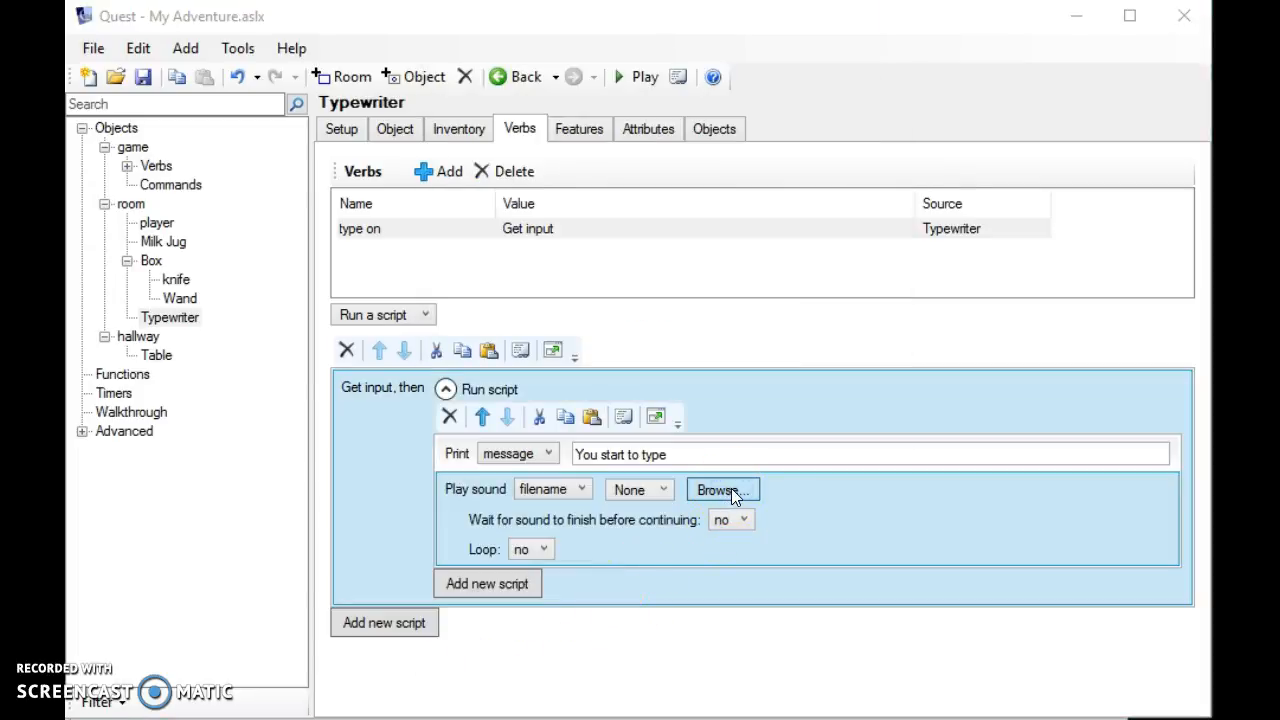
click(718, 489)
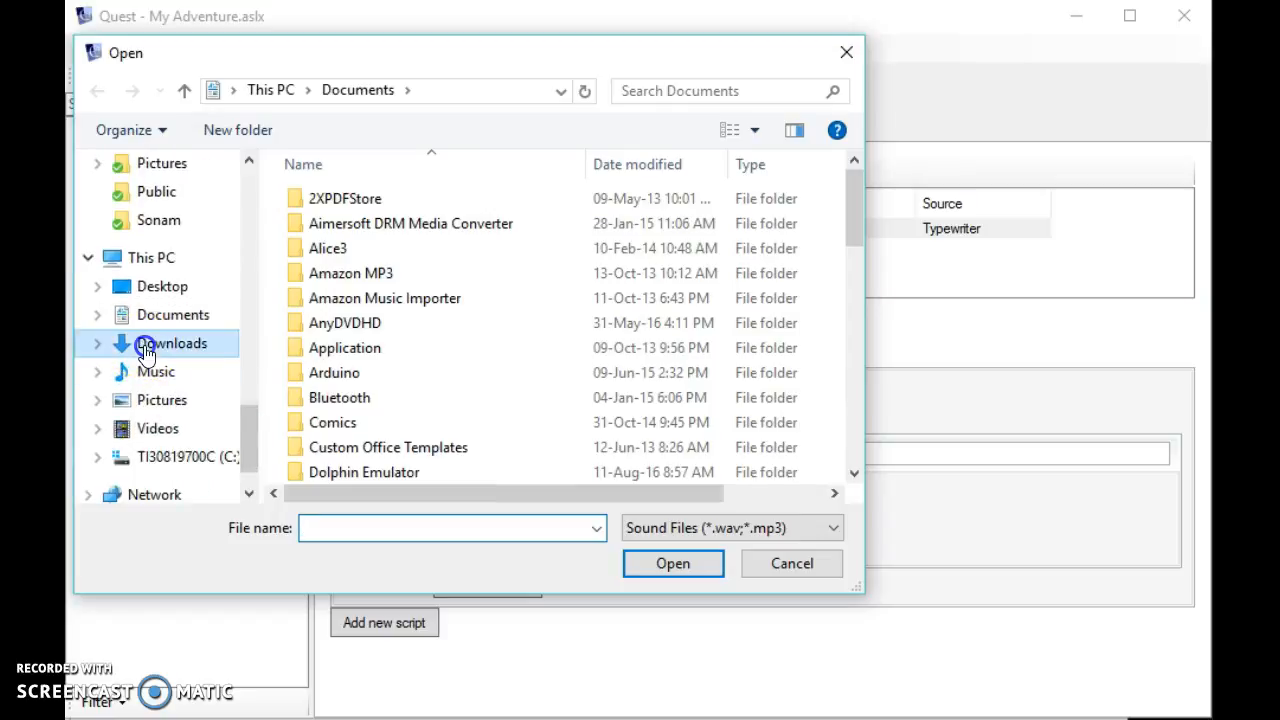
click(171, 343)
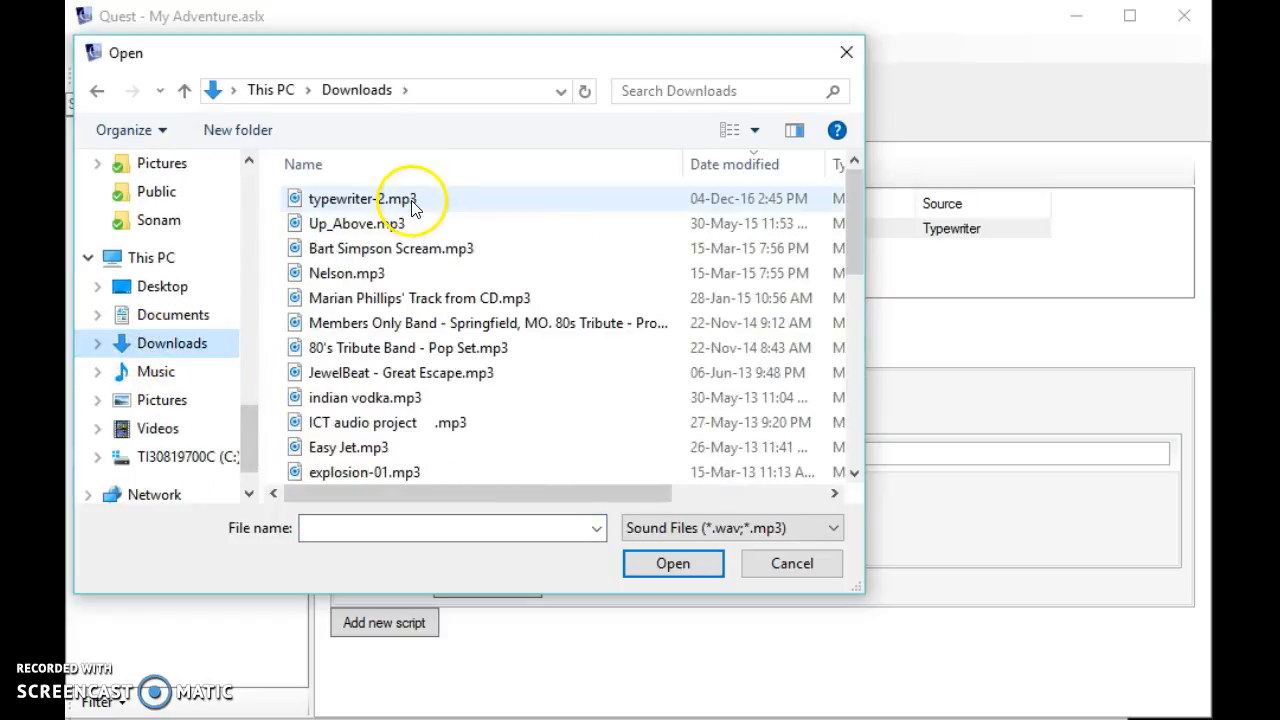
click(363, 198)
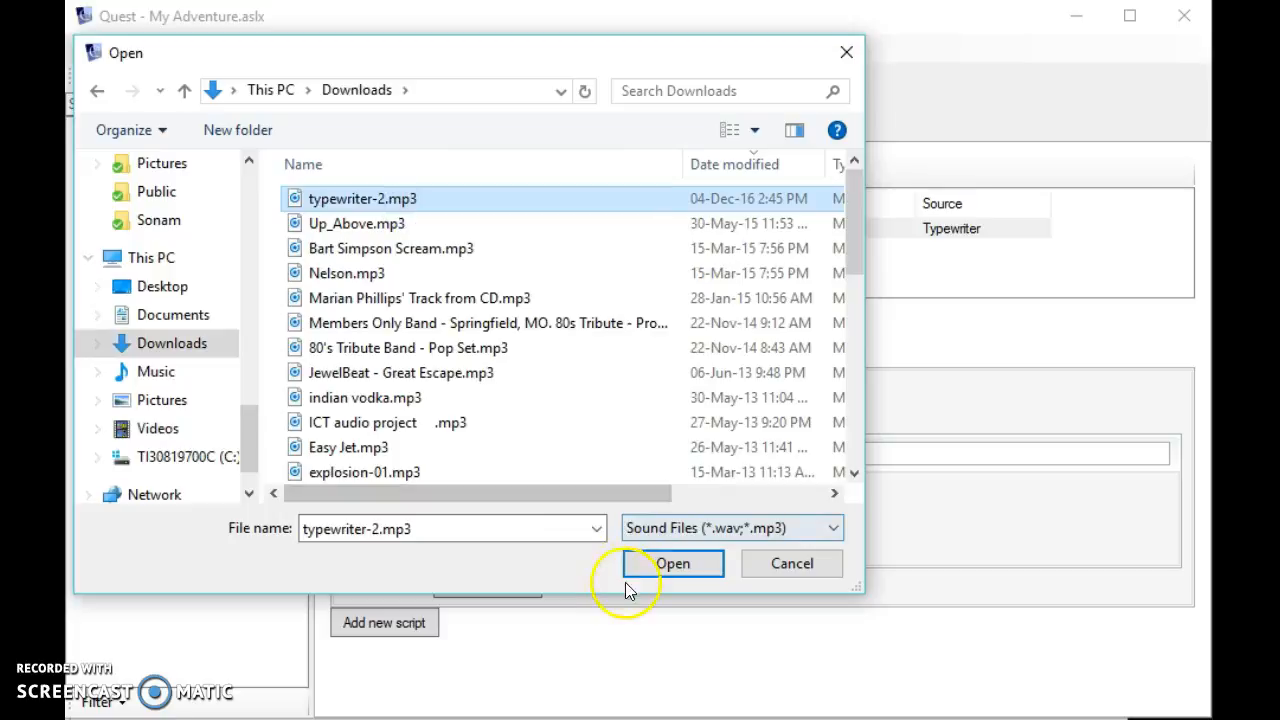
click(672, 563)
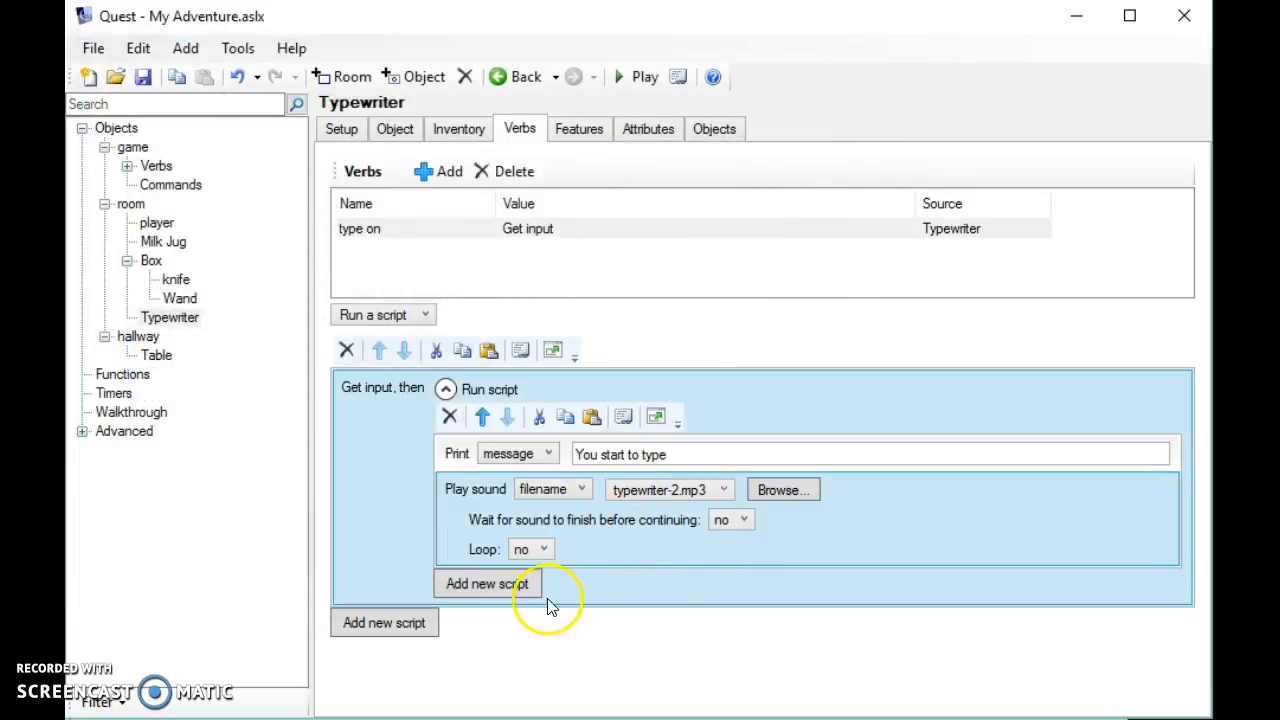
- Add a Typewriter effect that types the expression 'result' with a 100 ms delay
click(487, 583)
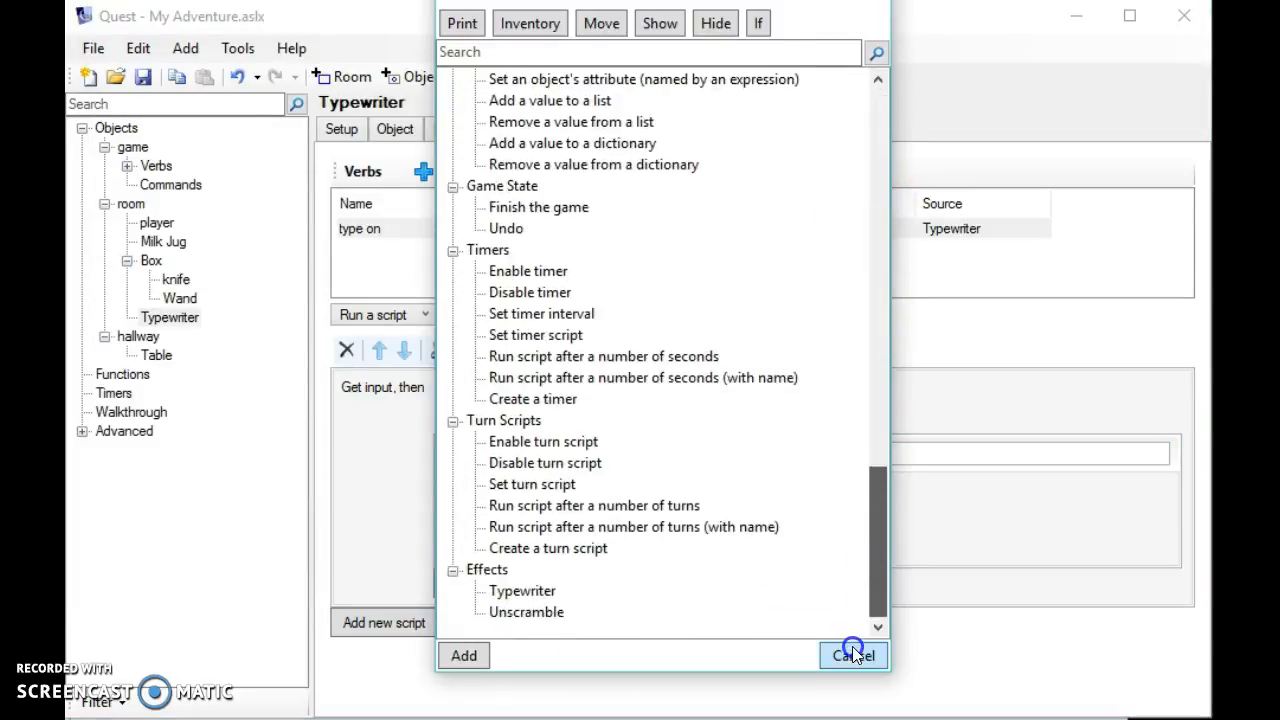
click(852, 655)
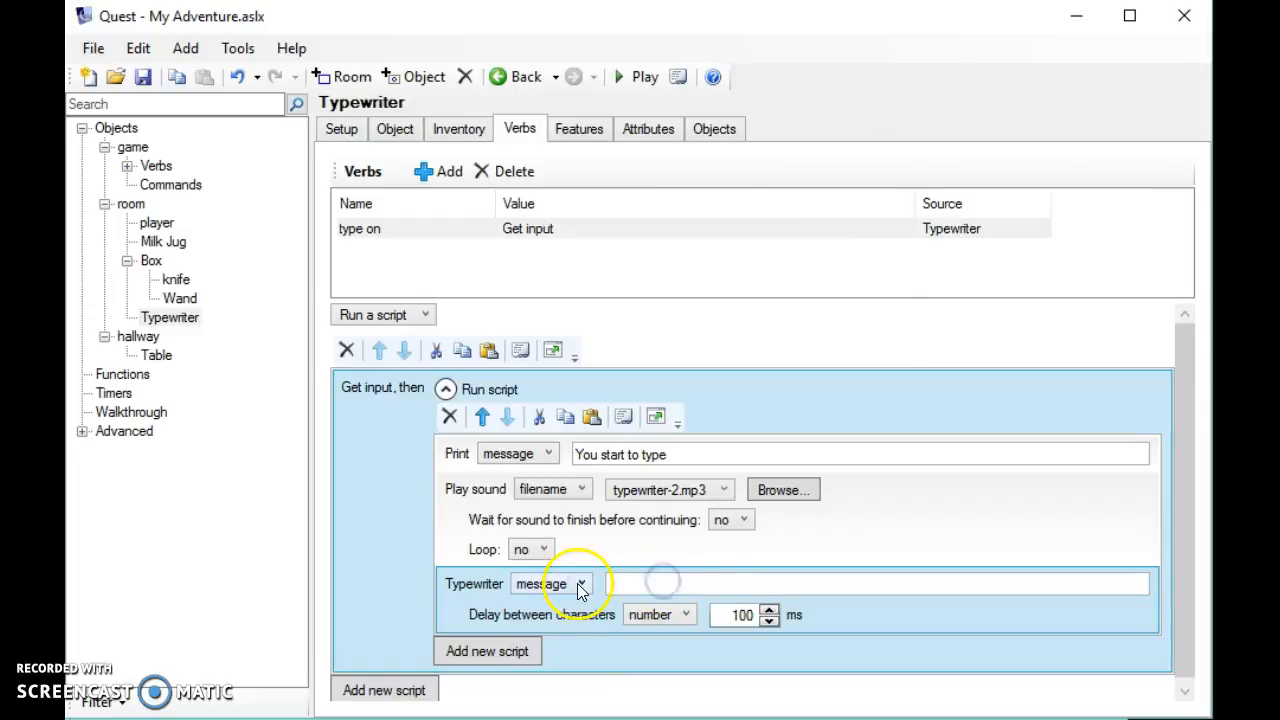
click(580, 583)
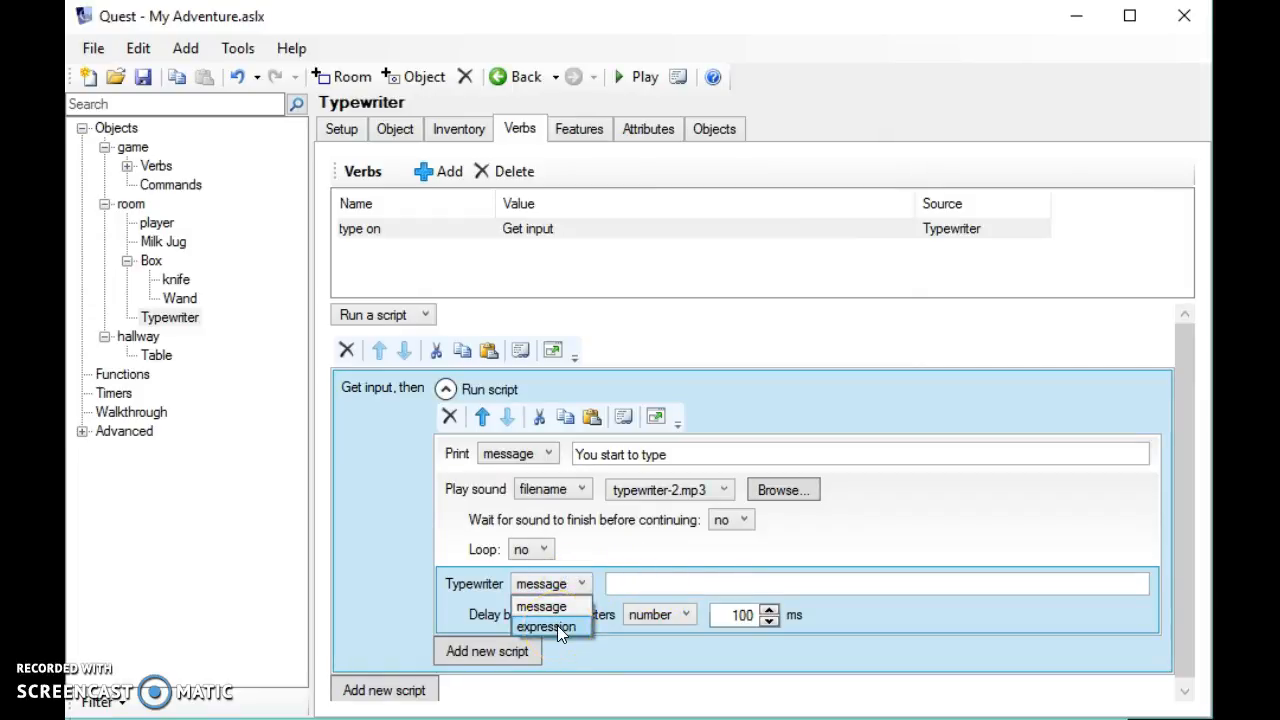
click(546, 626)
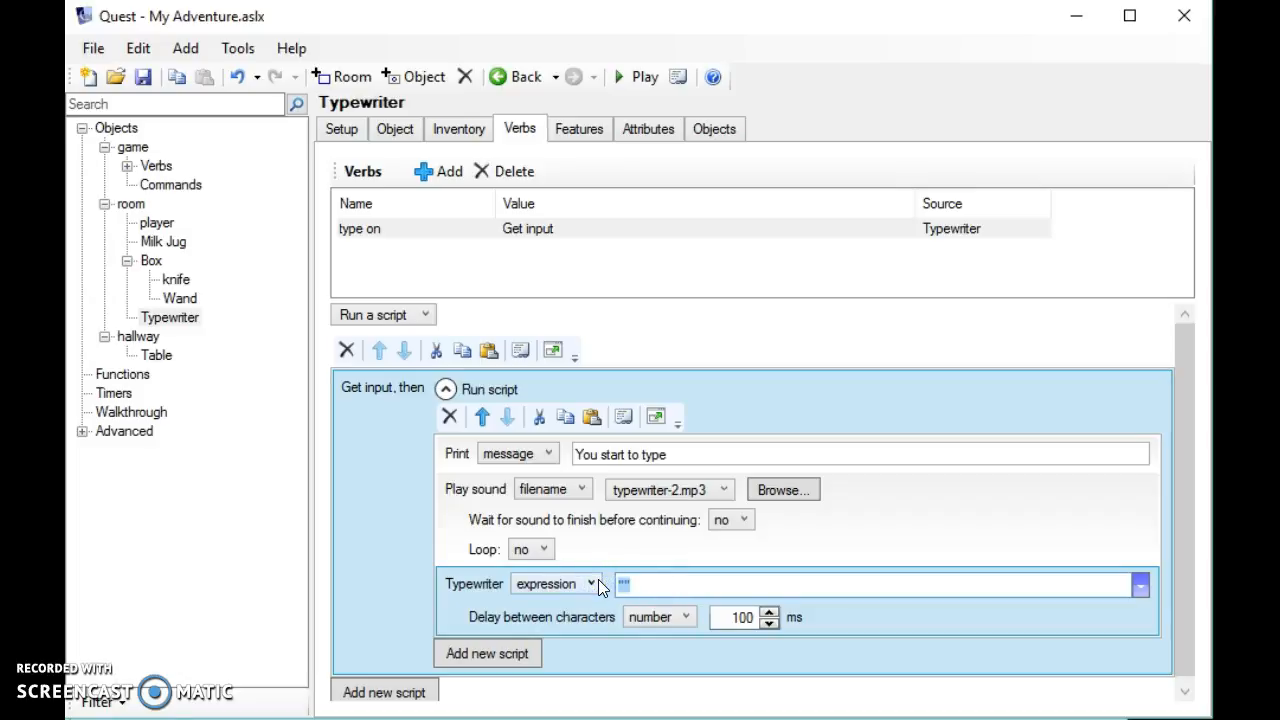
text(result)
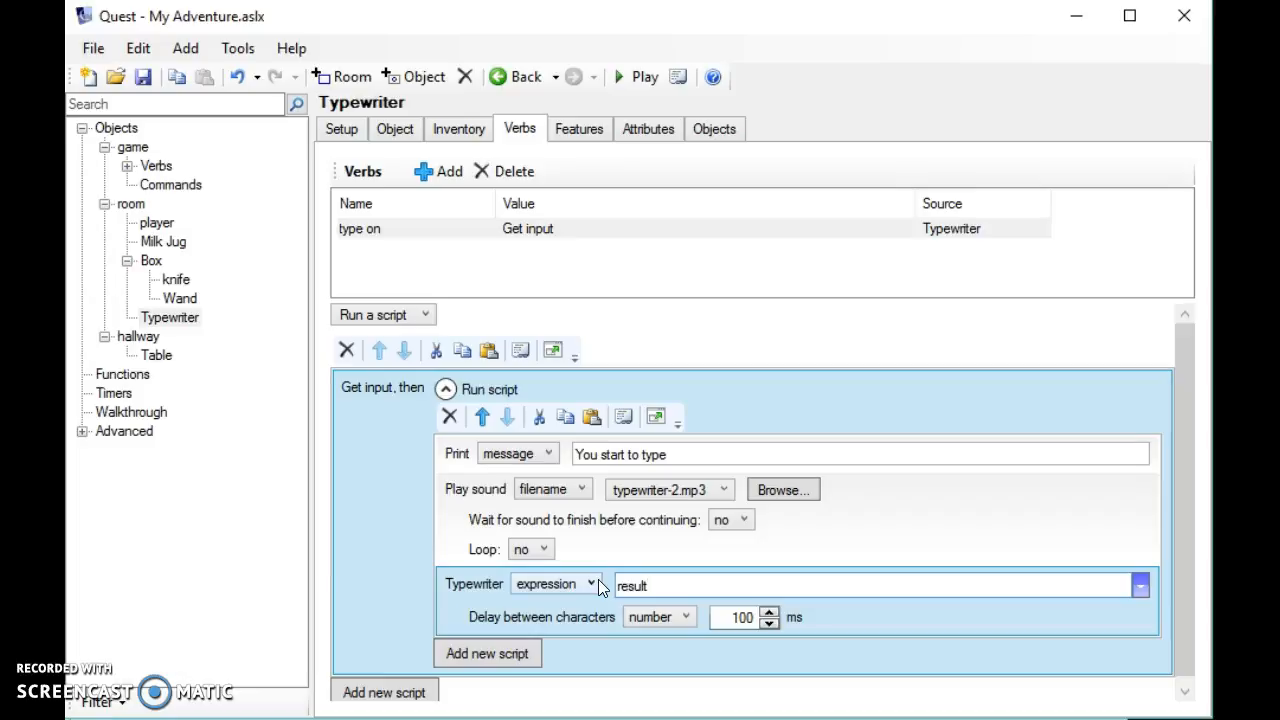
click(698, 454)
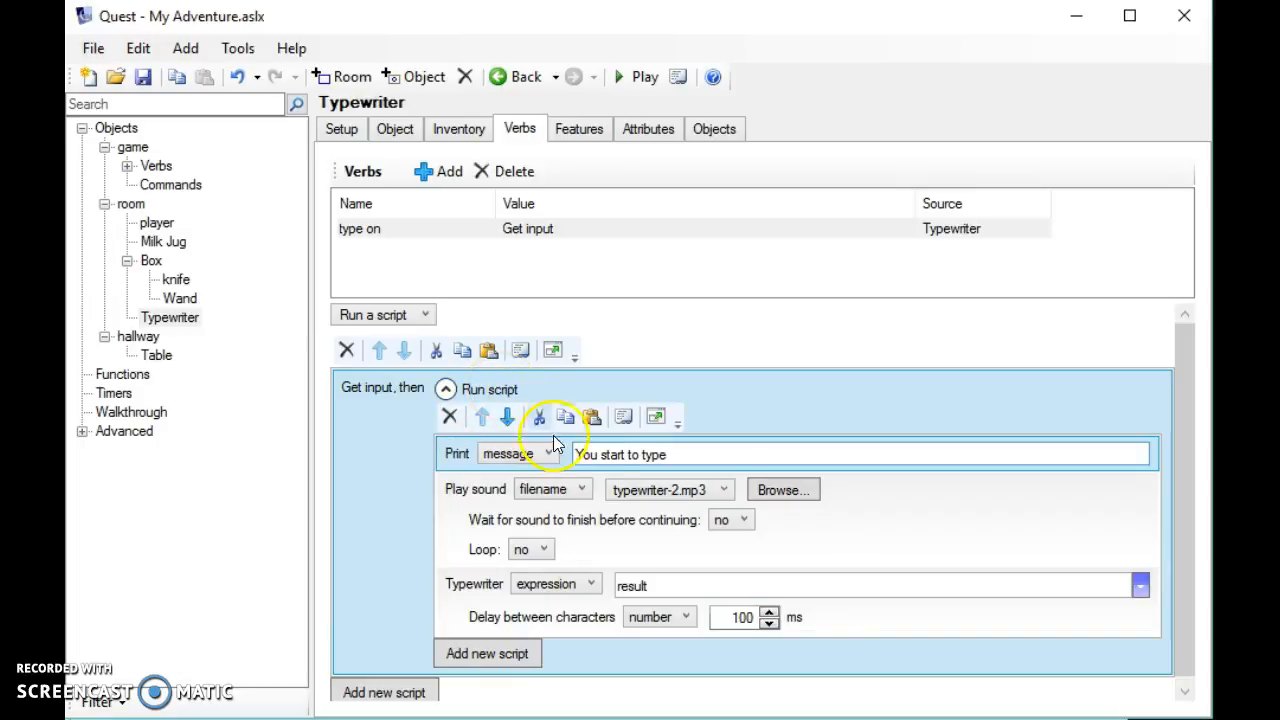
- Launch a test game with the toolbar Play button
click(687, 454)
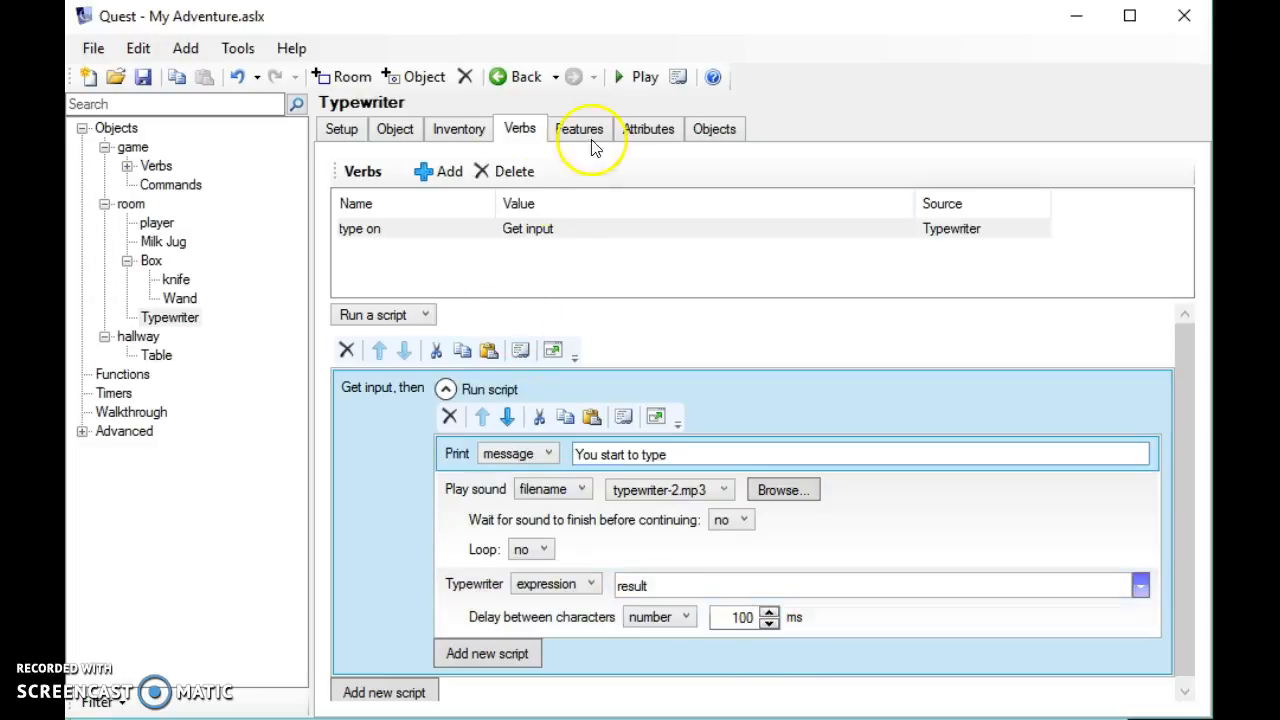
click(645, 76)
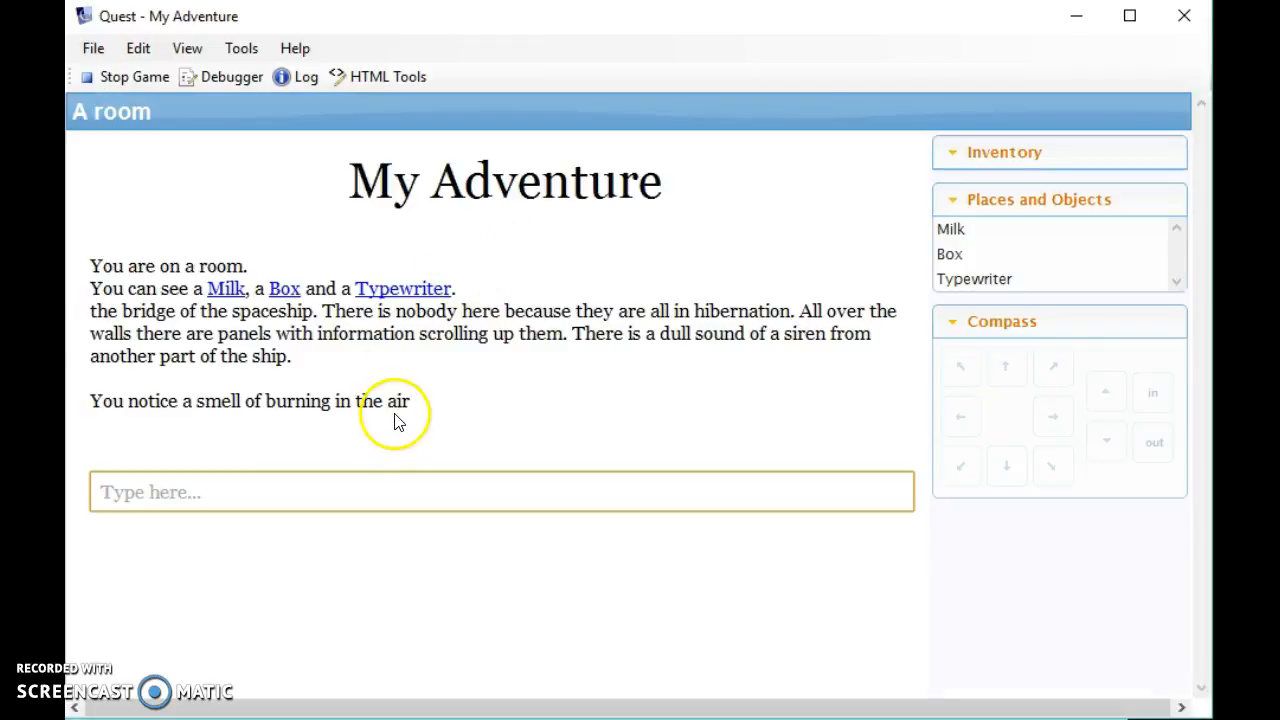
- Enter 'type on typewriter' and answer the input prompt with 'Who is this?'
text(type on)
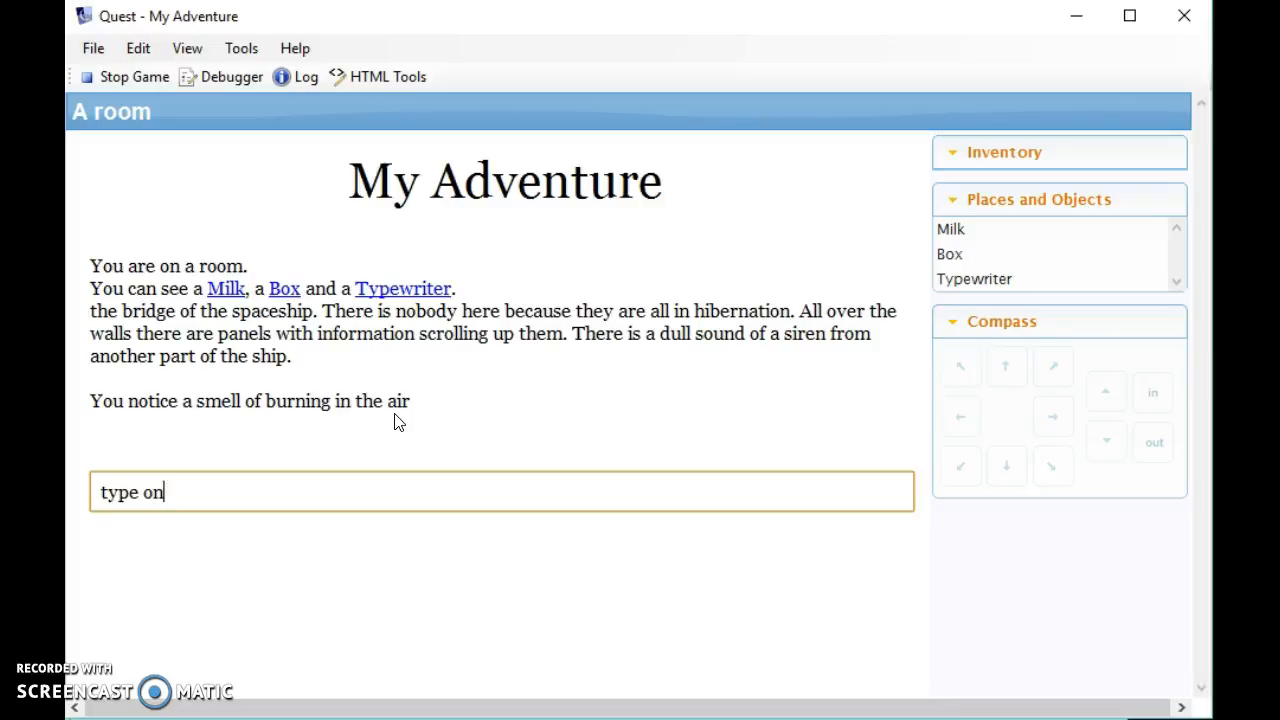
text(typewr)
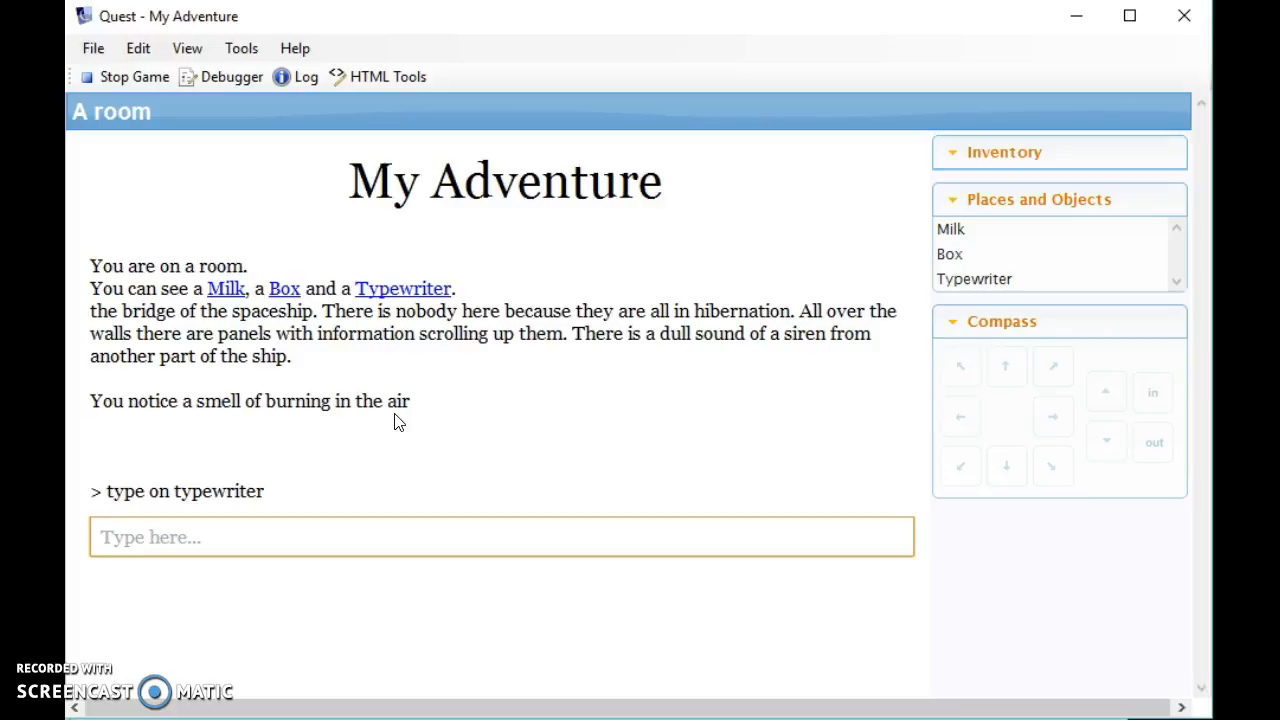
text(Who)
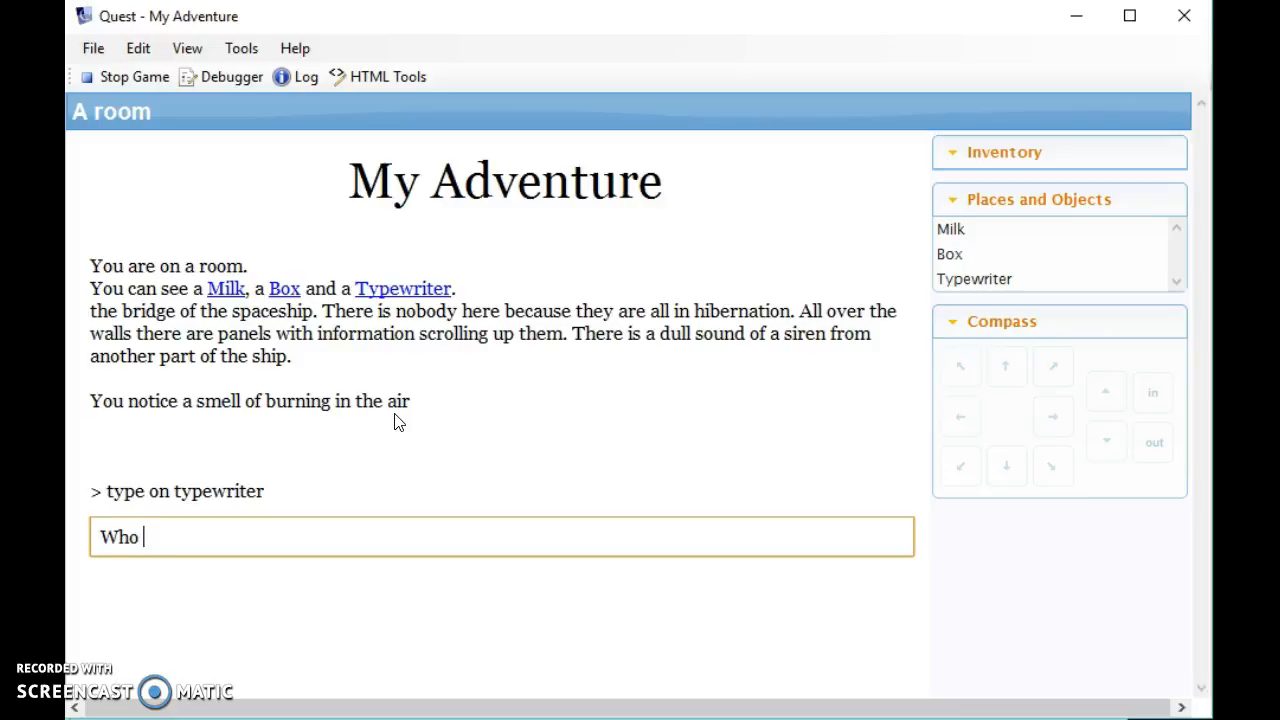
text(is this)
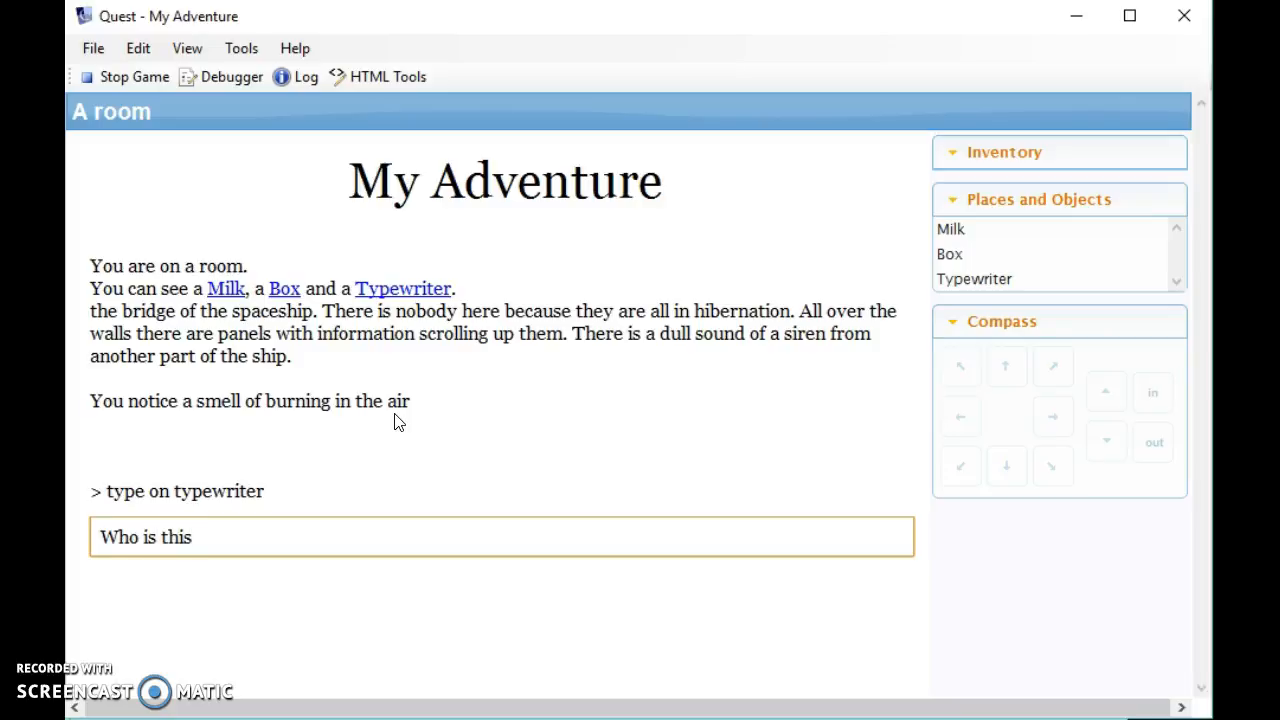
text(?)
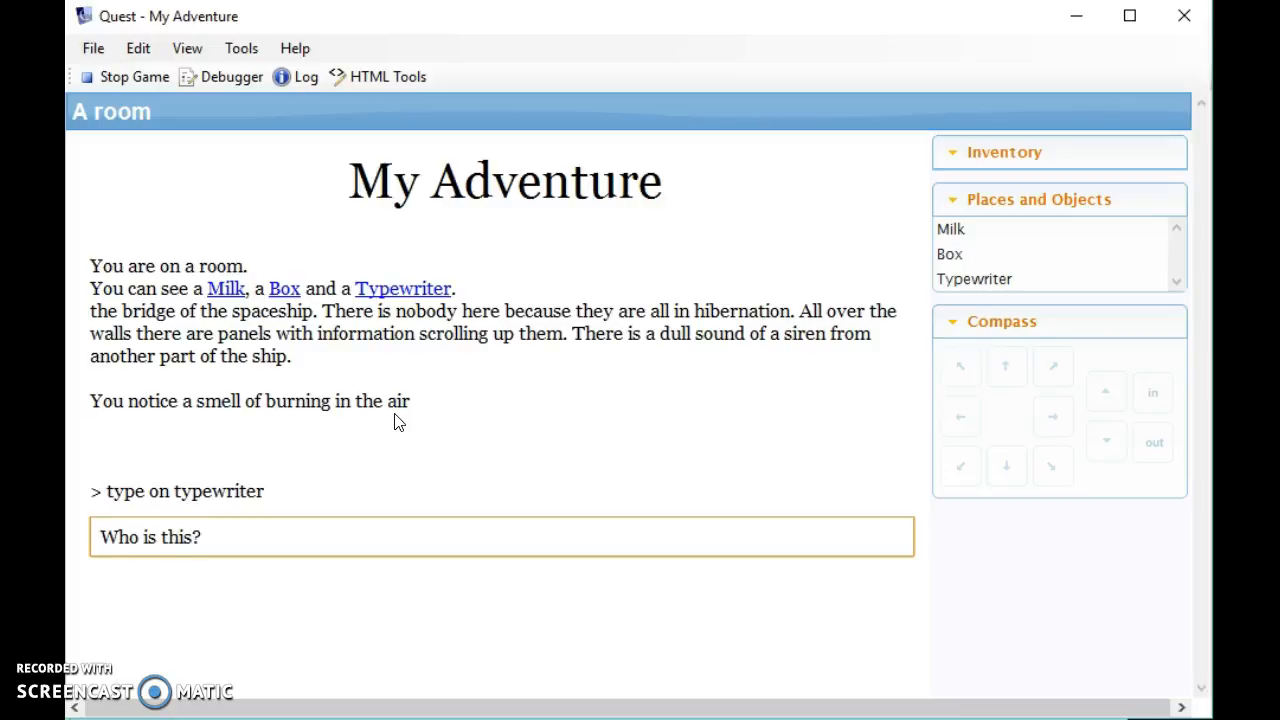